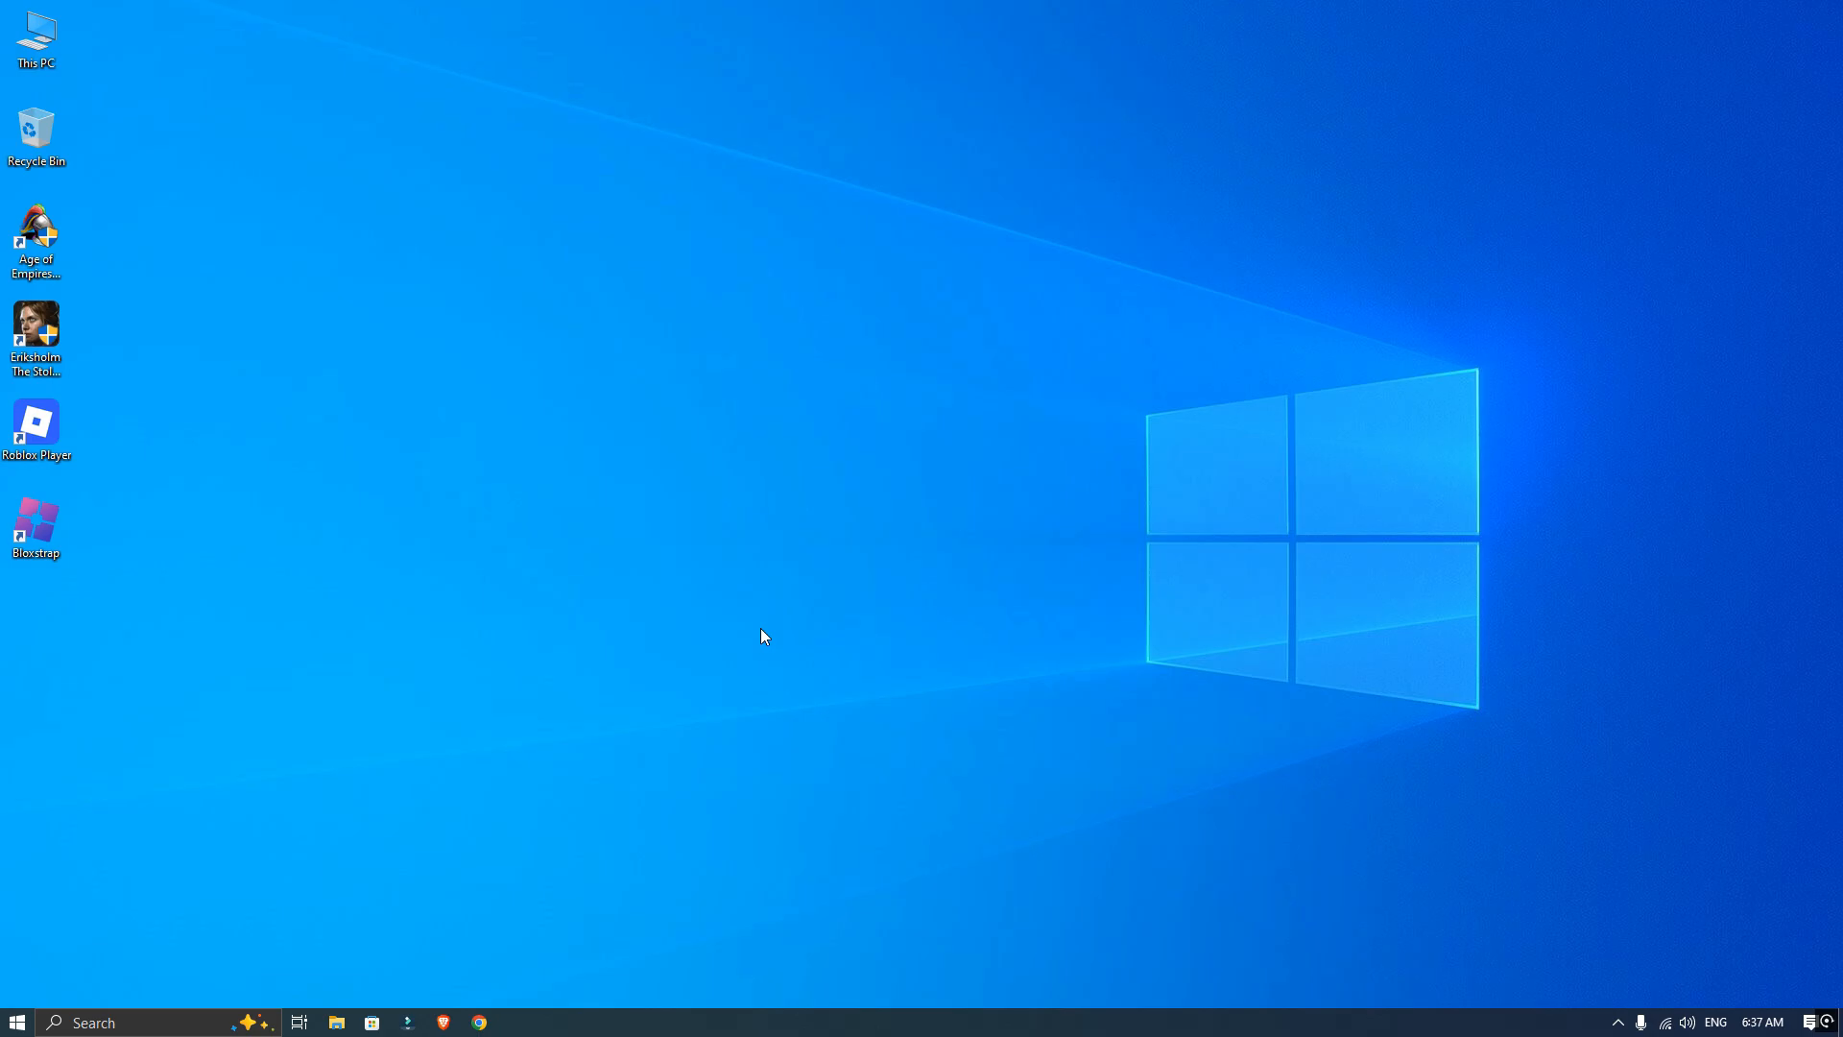
{"action": "mouse_move", "coordinate": [499, 952]}
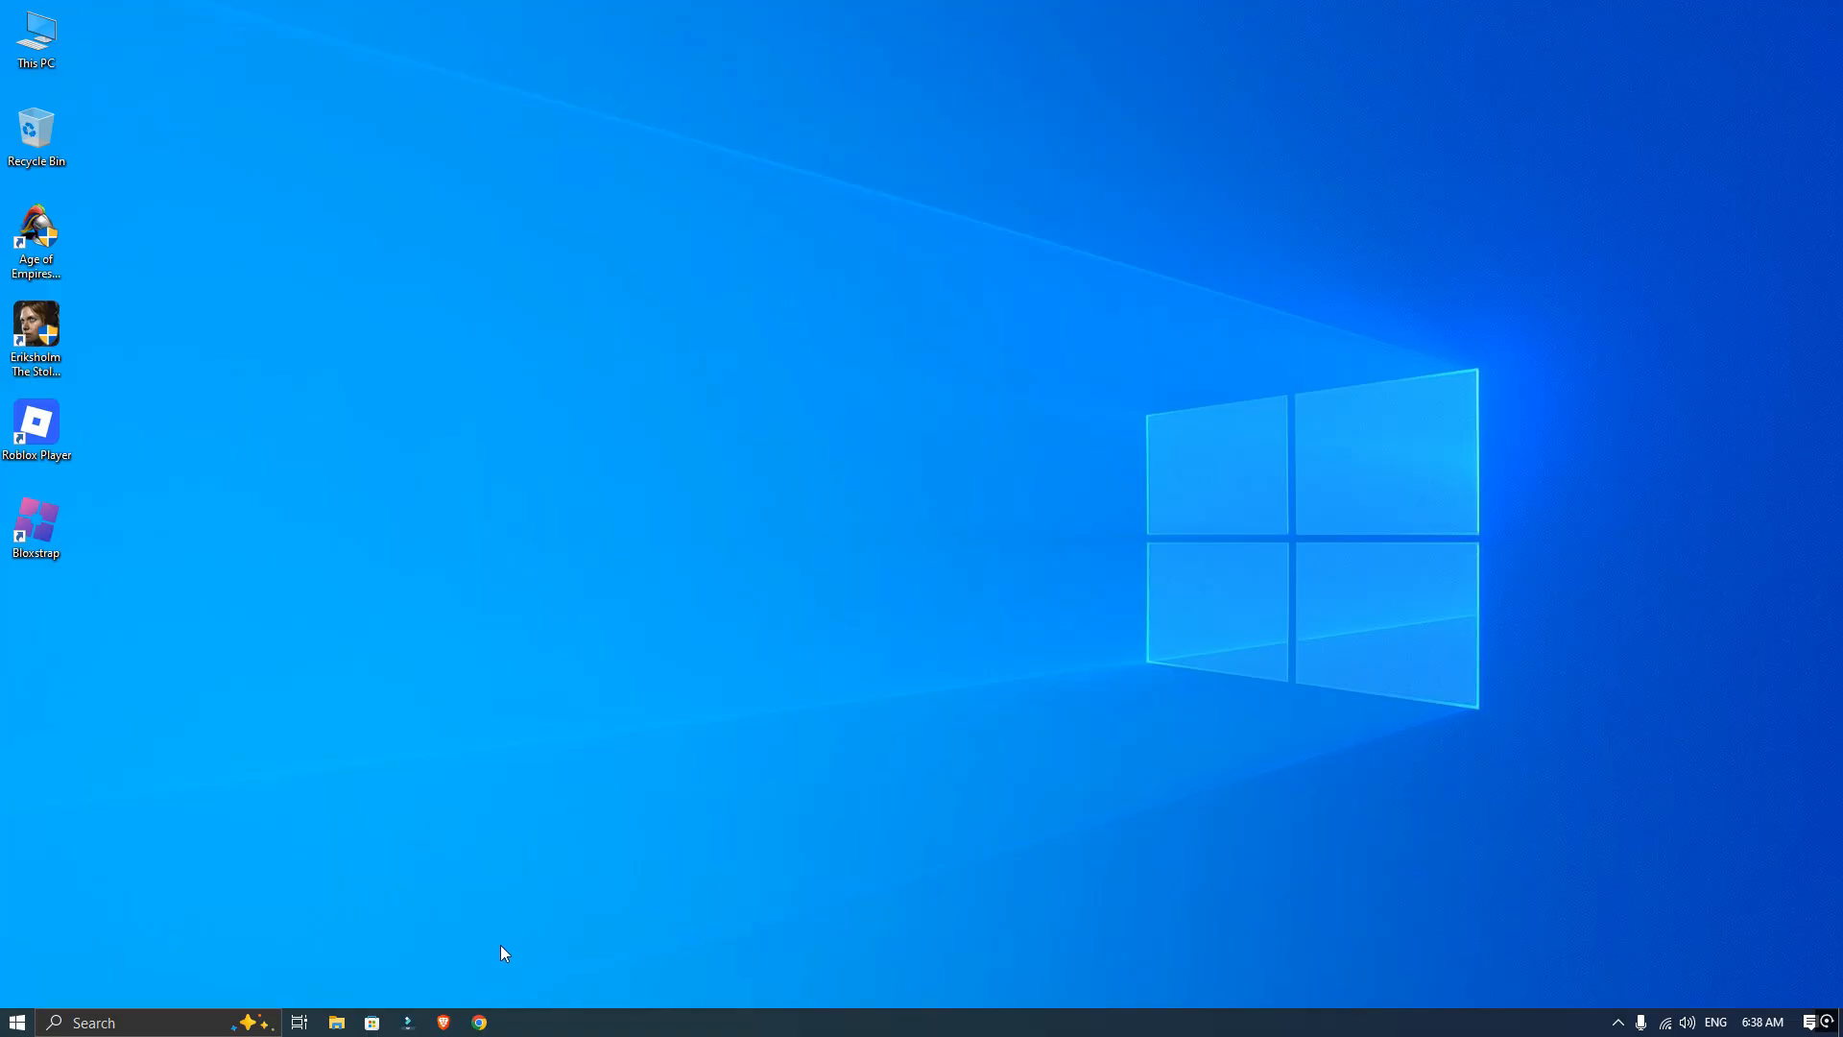
Search 'bloxstrap', open RuskyDev's bloxstrap-optimization-flags repository and view flags.json.
{"action": "type", "text": "b"}
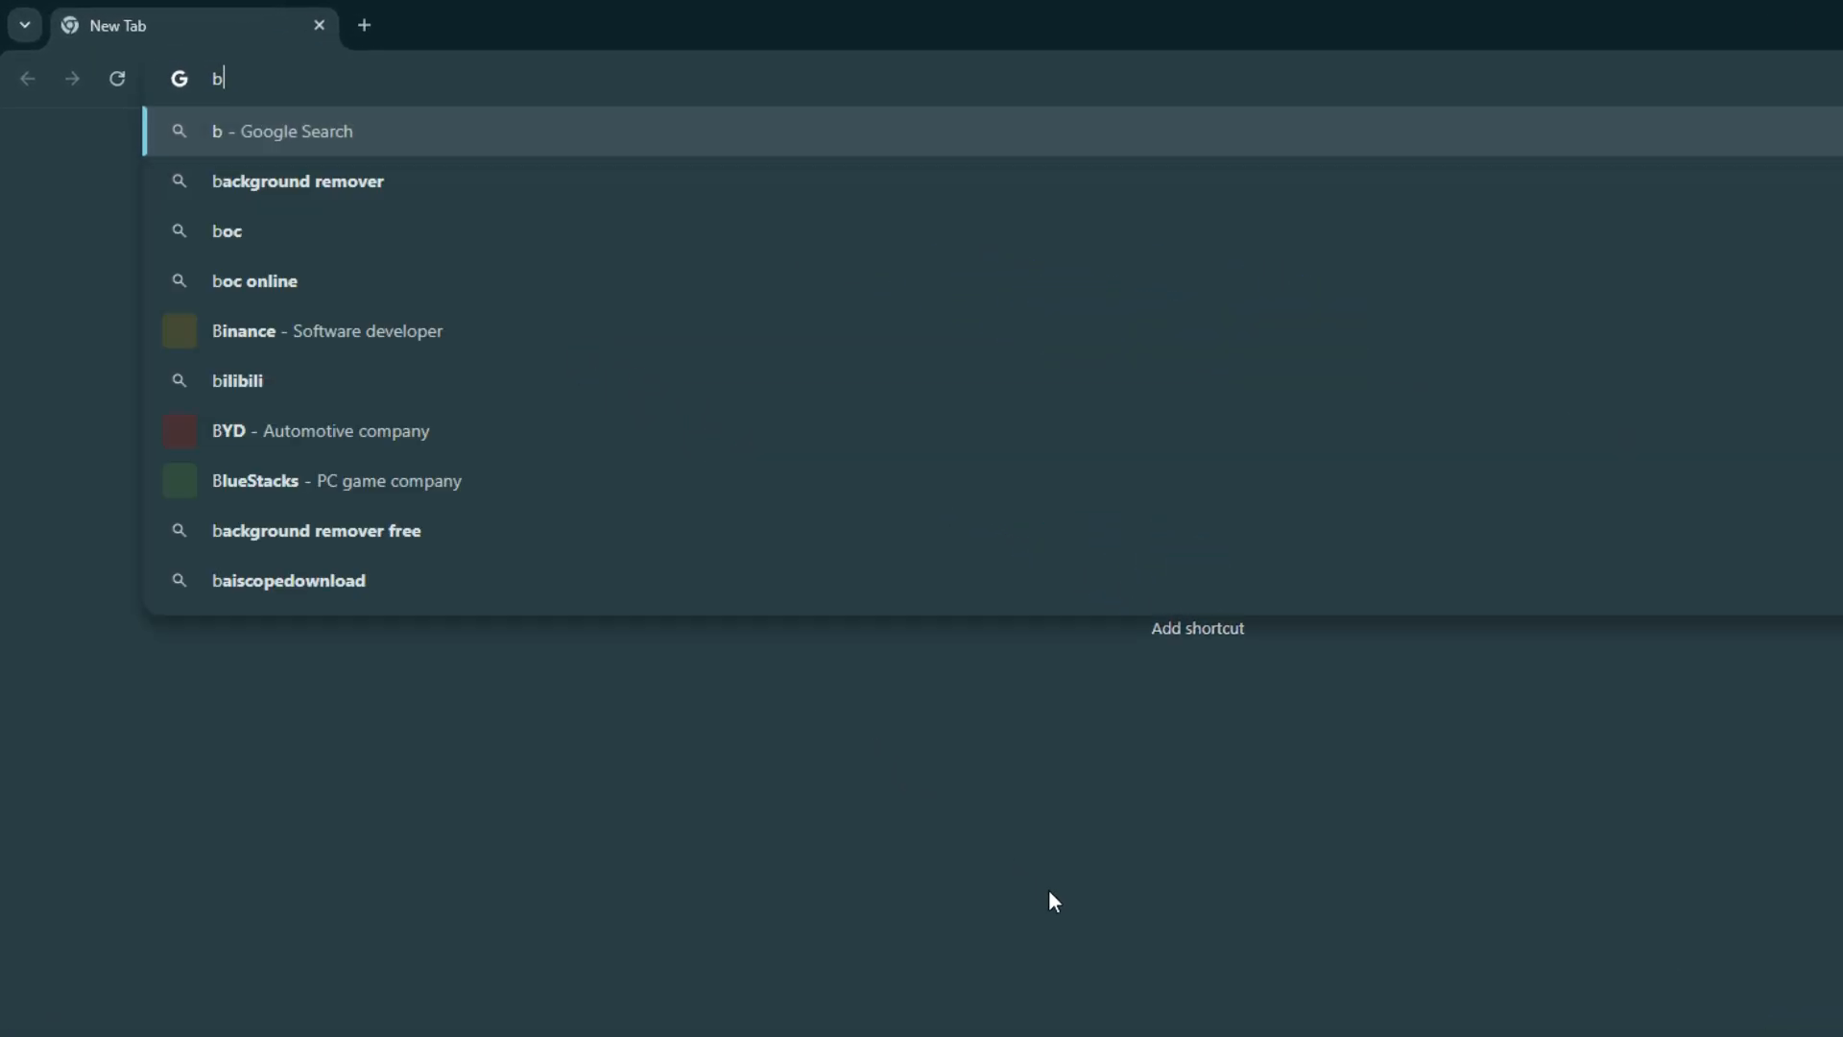
{"action": "type", "text": "loxstrap"}
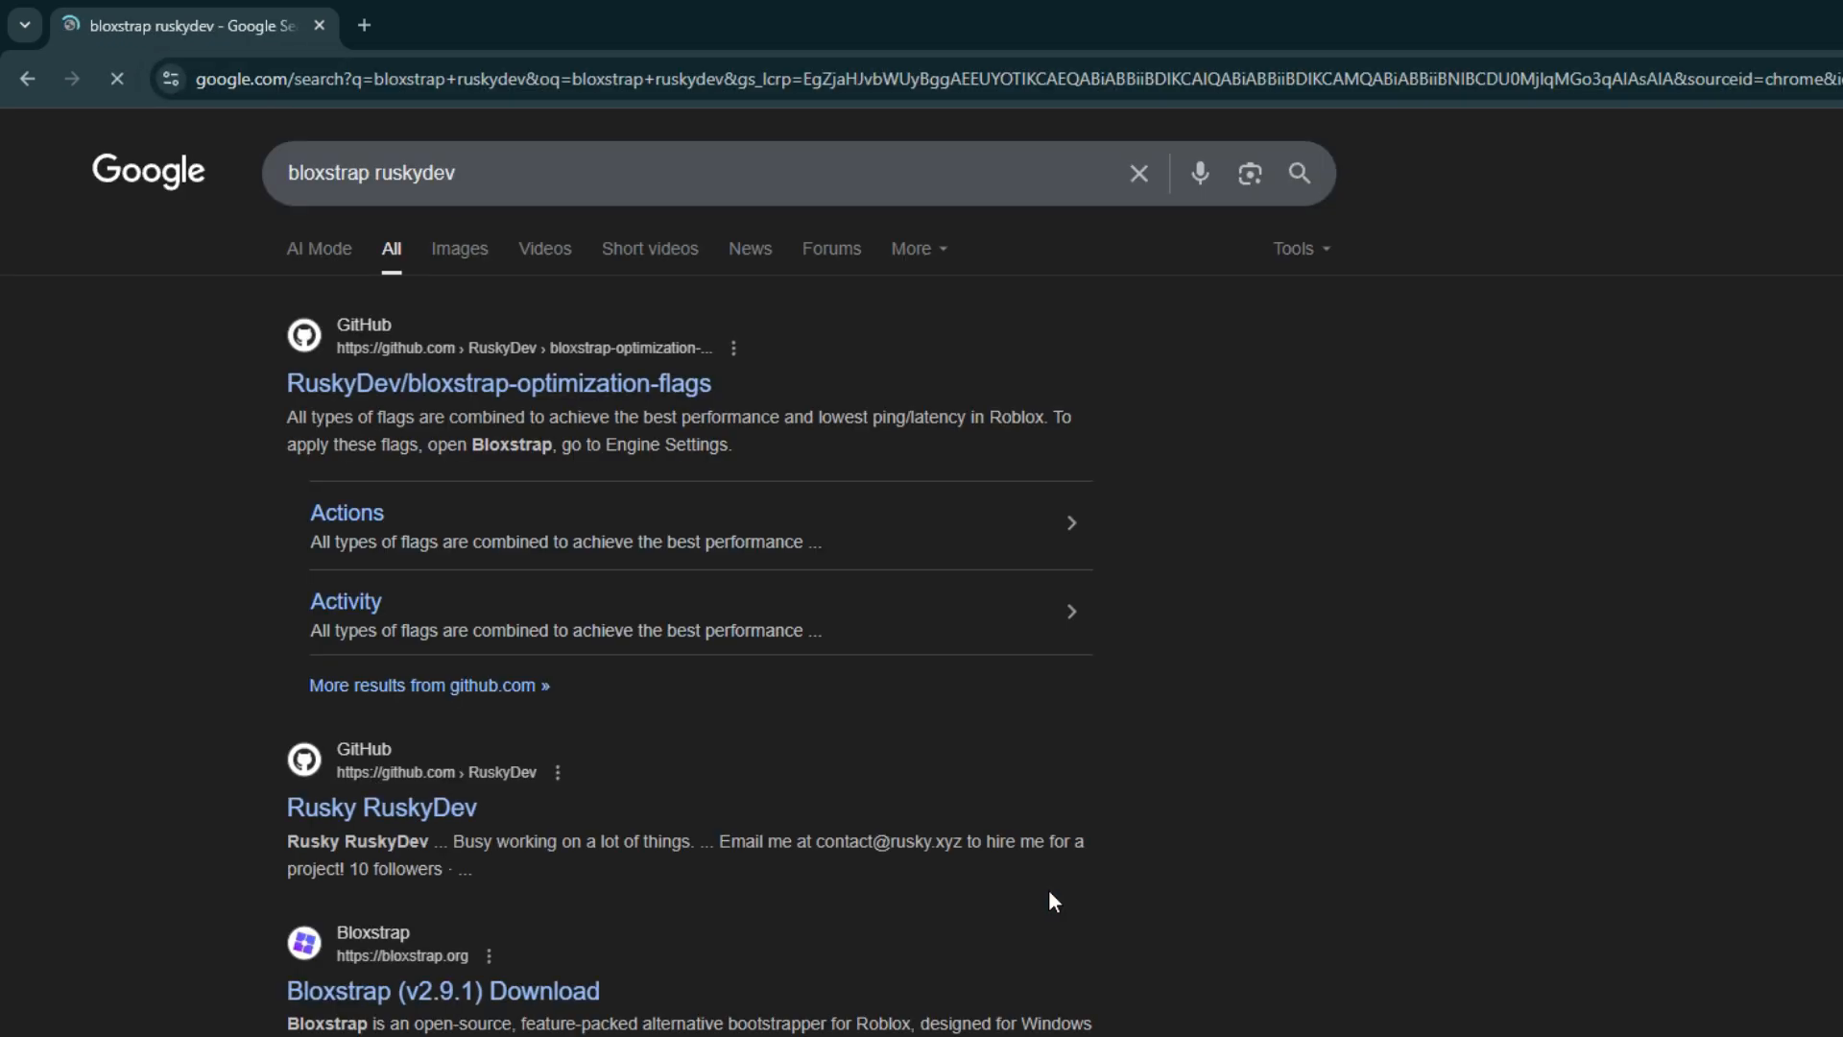
{"action": "left_click", "coordinate": [499, 382]}
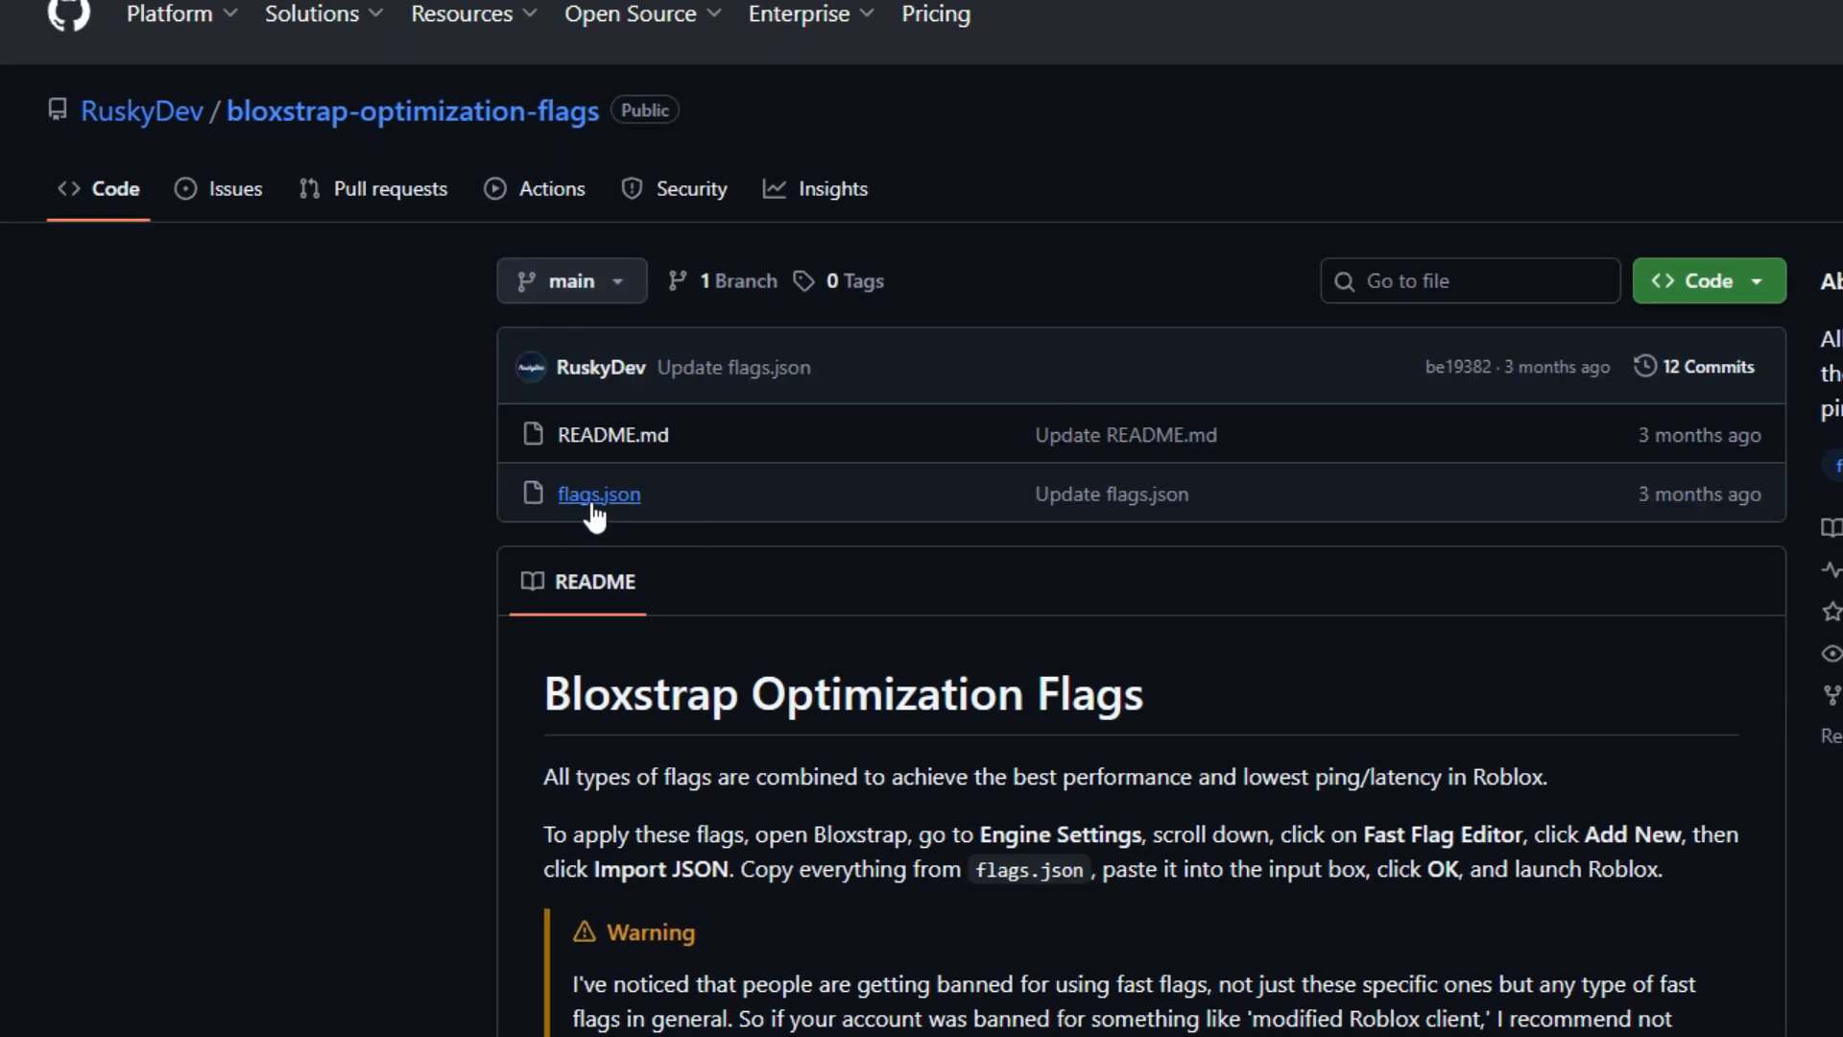
{"action": "left_click", "coordinate": [599, 494]}
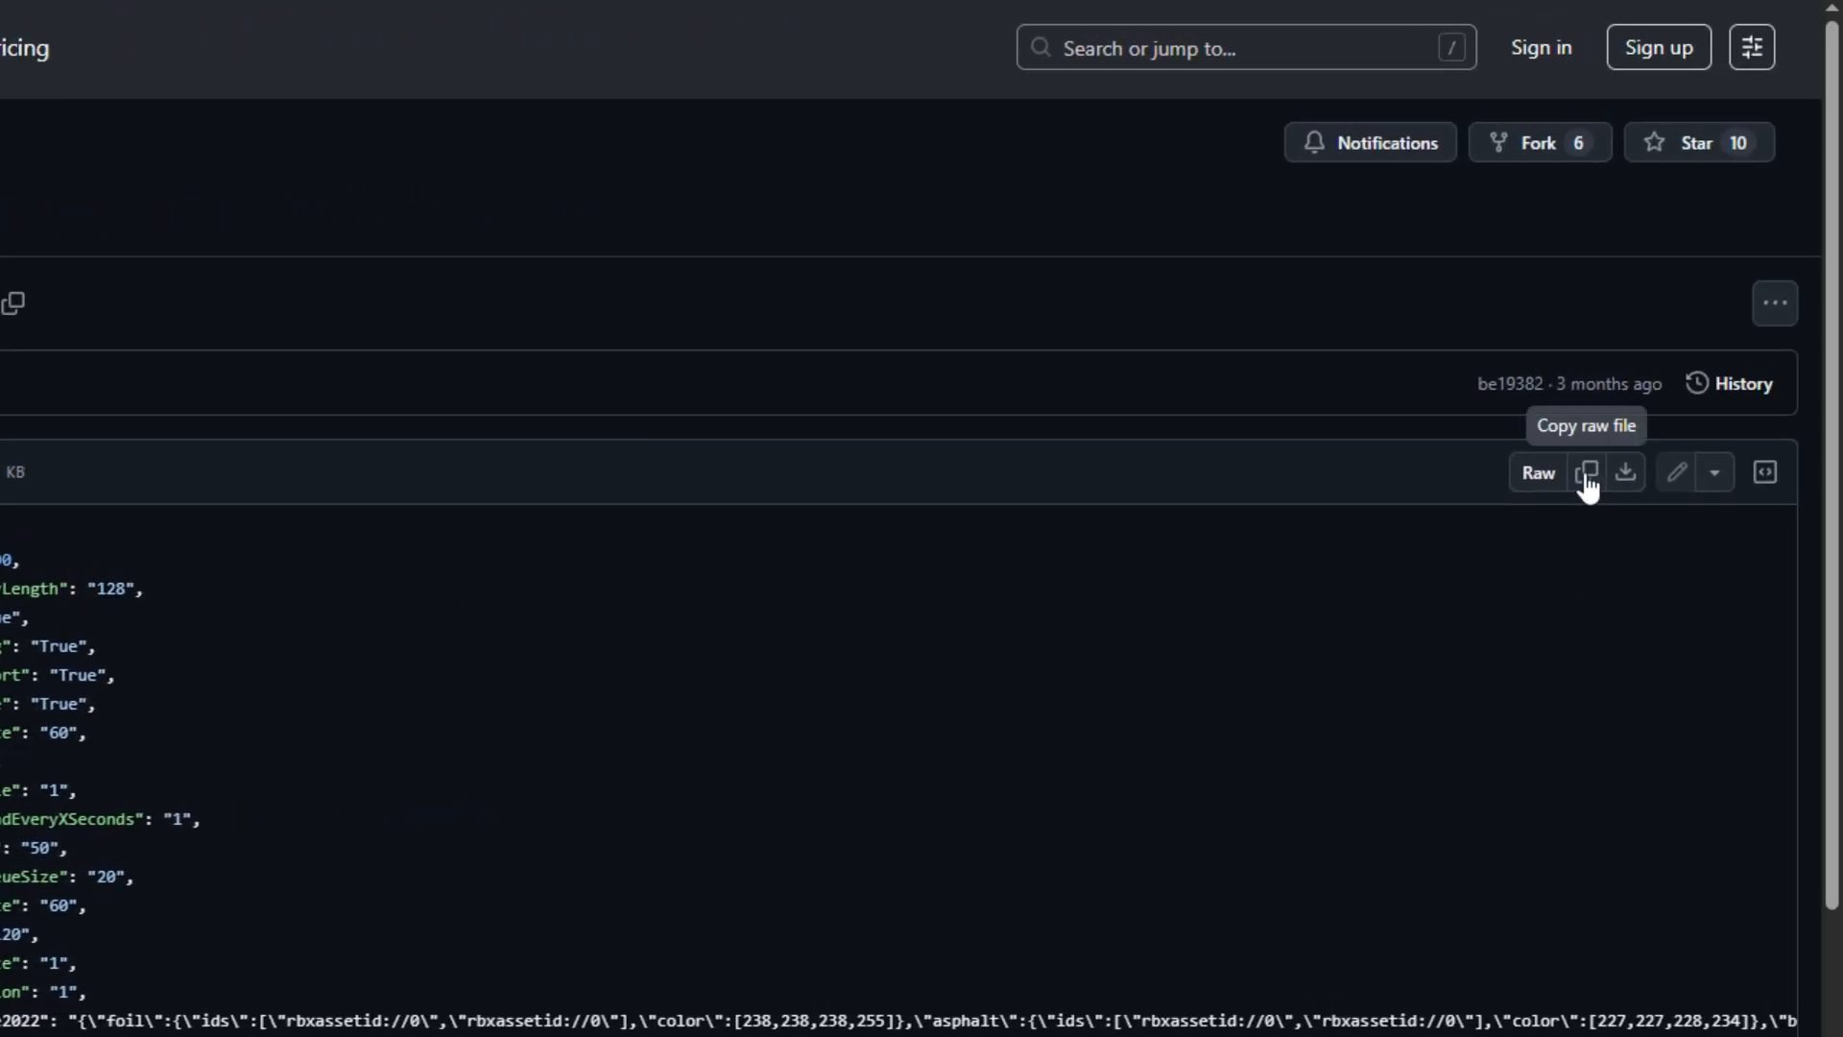
{"action": "mouse_move", "coordinate": [1552, 480]}
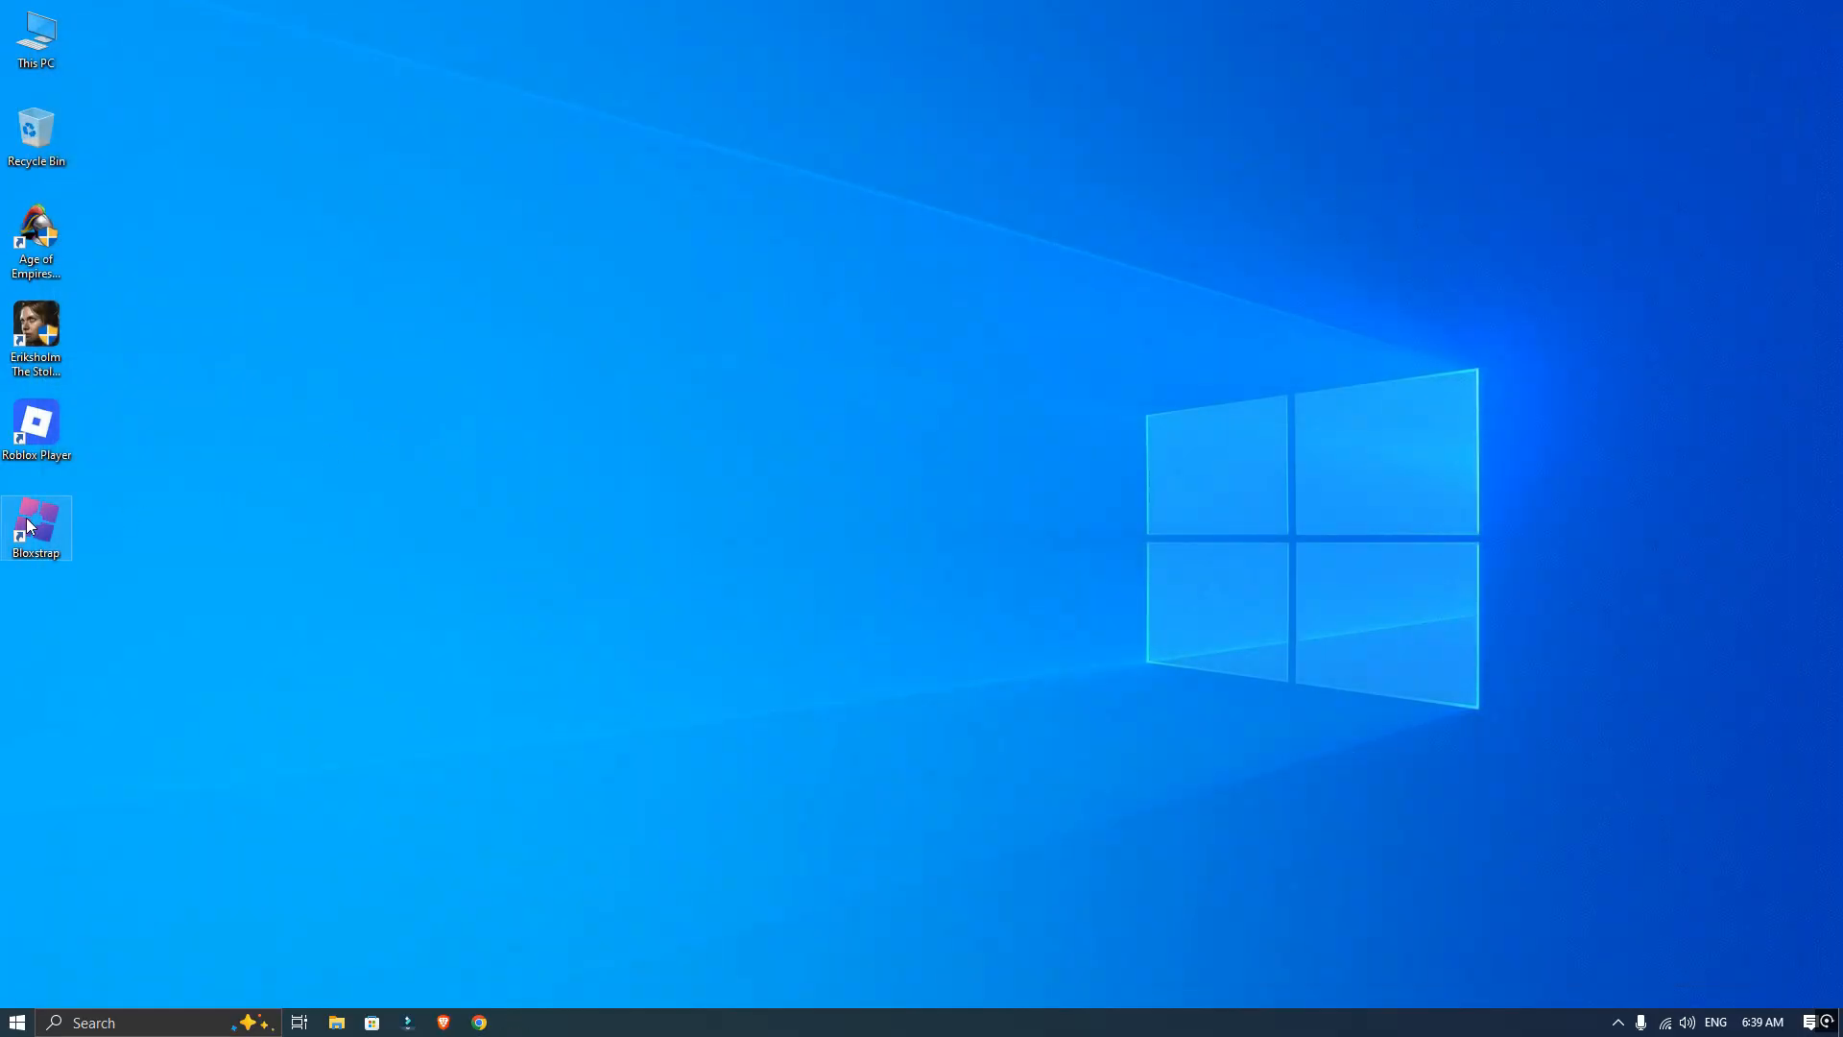
Launch Bloxstrap, go to Engine Settings and scroll down to the Fast Flag Editor.
{"action": "double_click", "coordinate": [35, 528]}
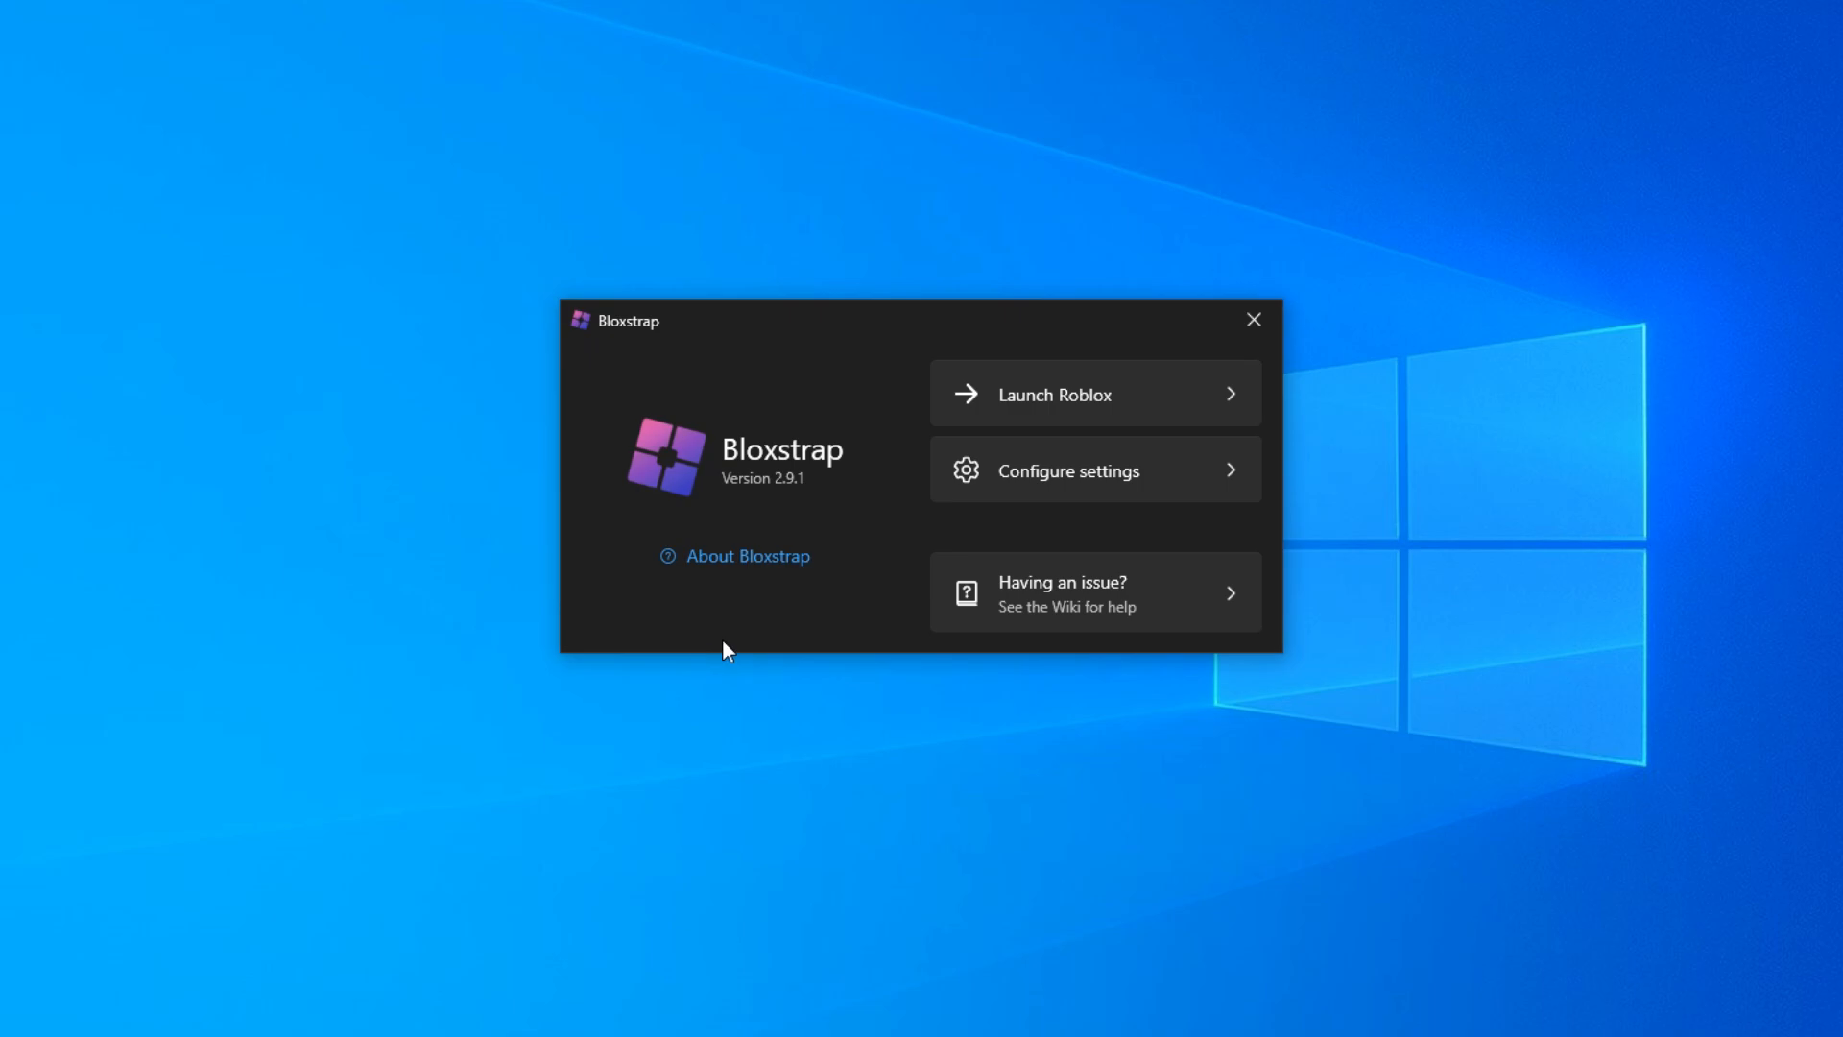
{"action": "left_click", "coordinate": [1070, 470]}
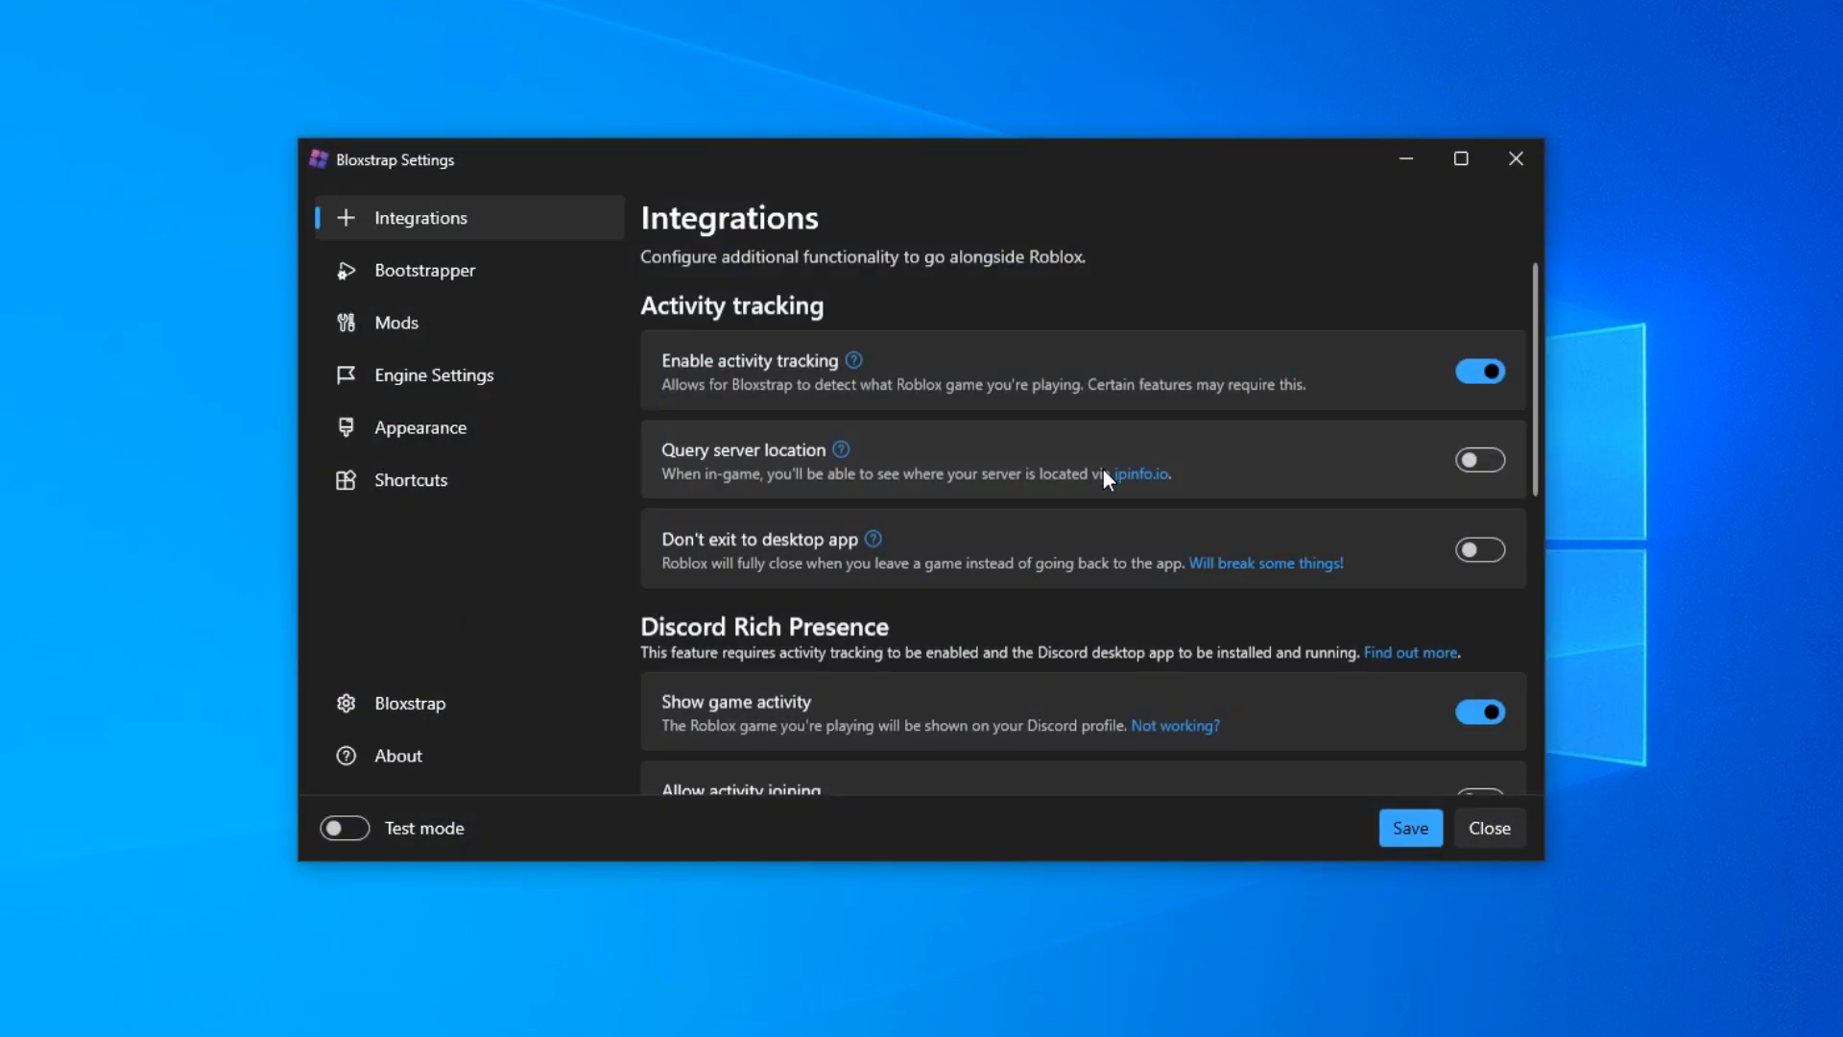
{"action": "left_click", "coordinate": [434, 375]}
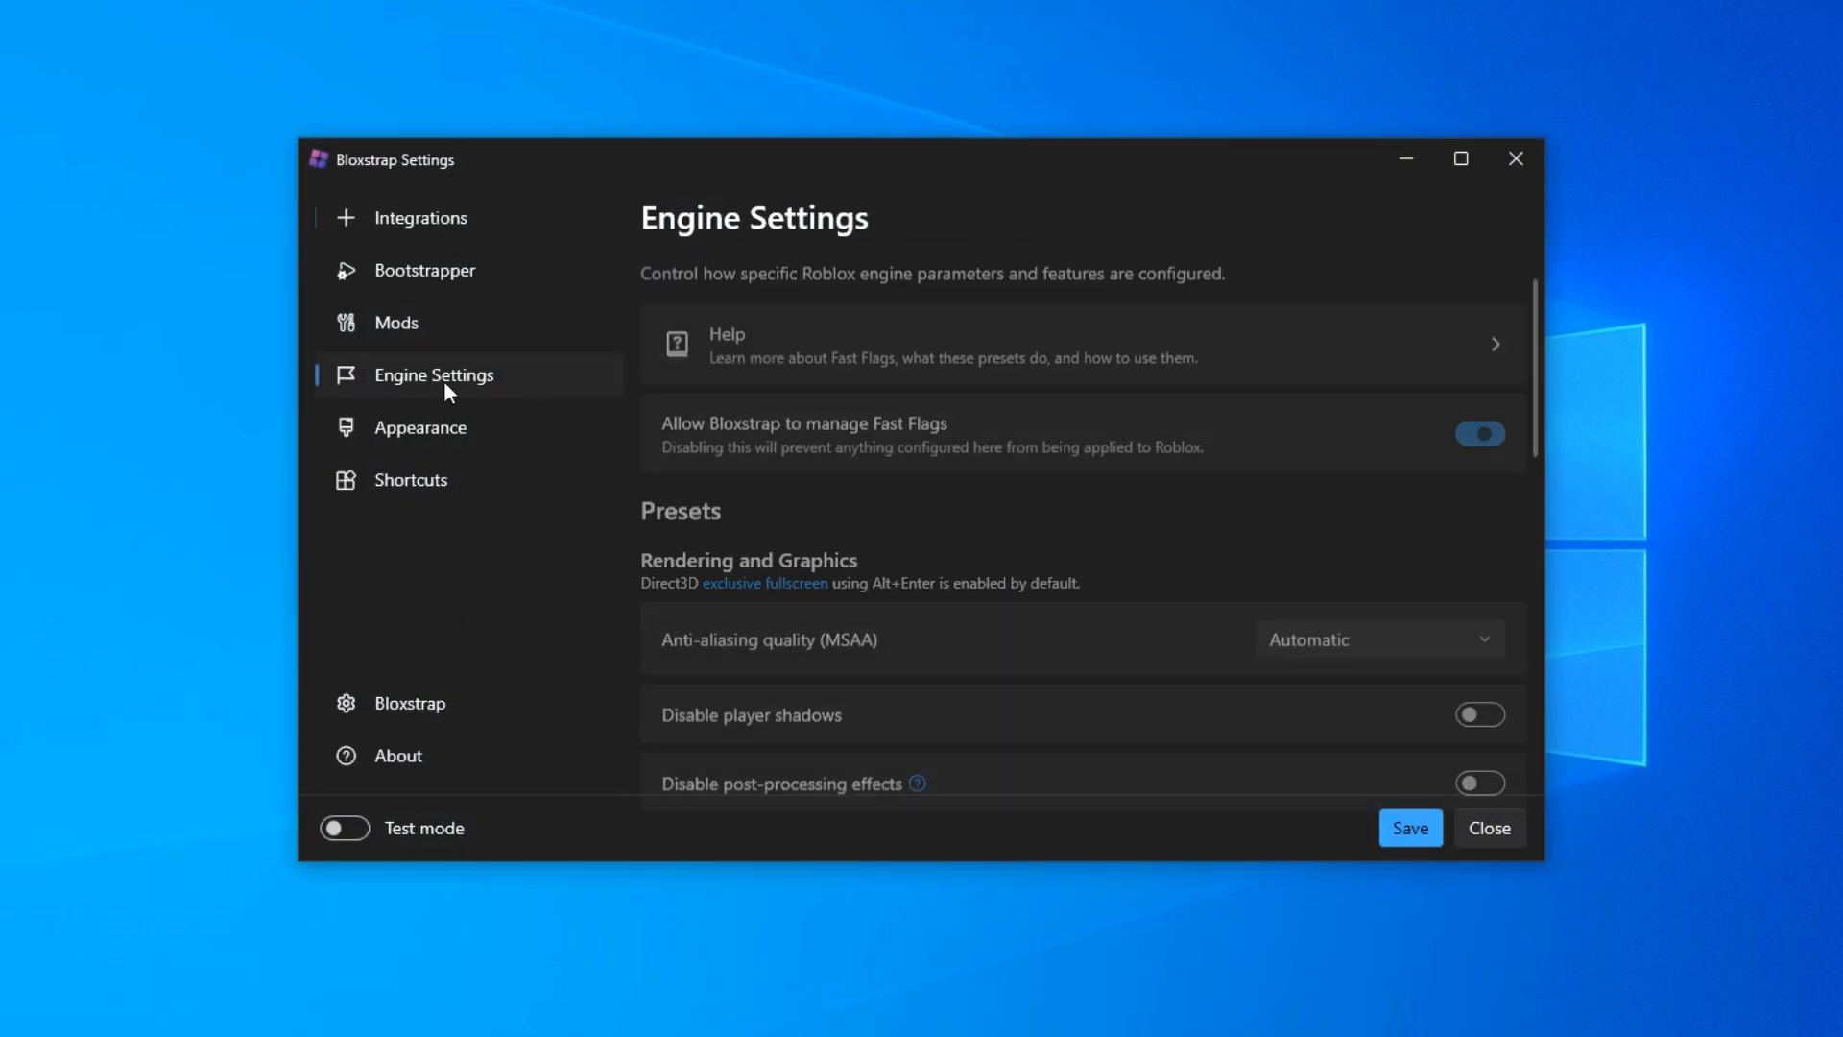
{"action": "scroll", "scroll_direction": "down", "scroll_amount": 3}
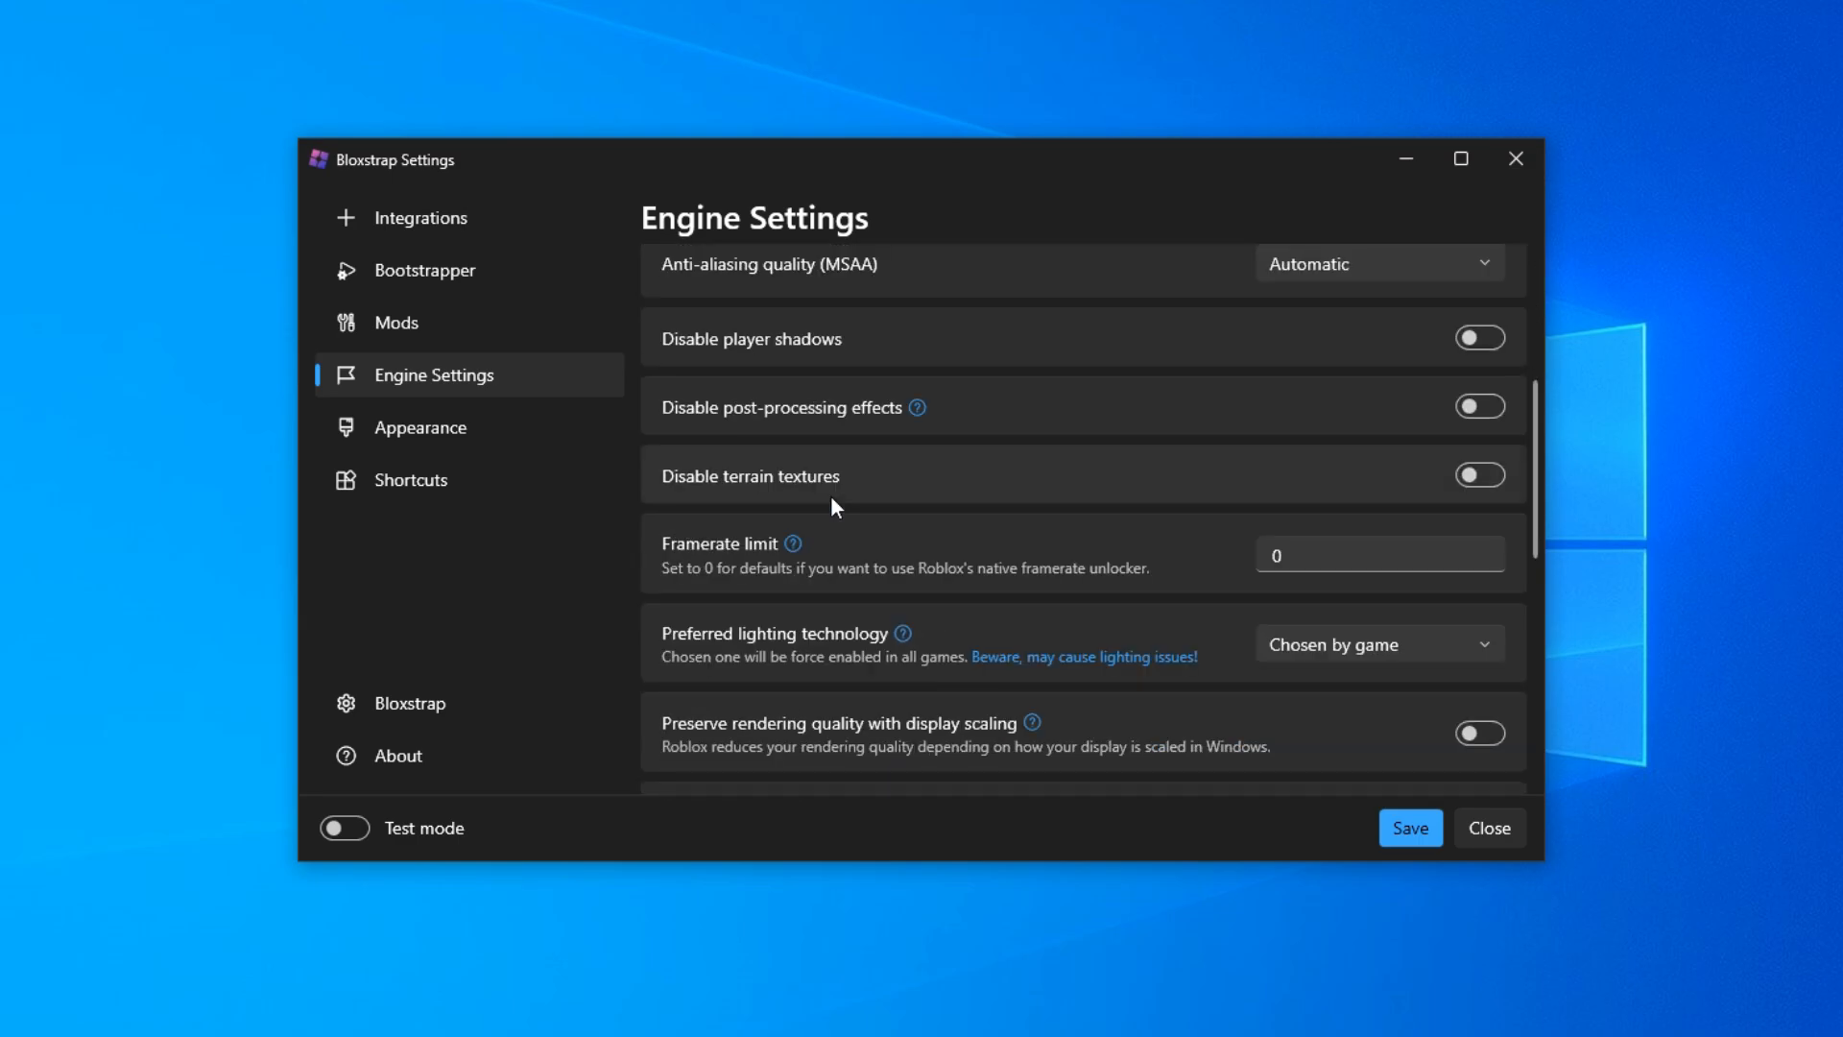
{"action": "scroll", "scroll_direction": "down", "scroll_amount": 3}
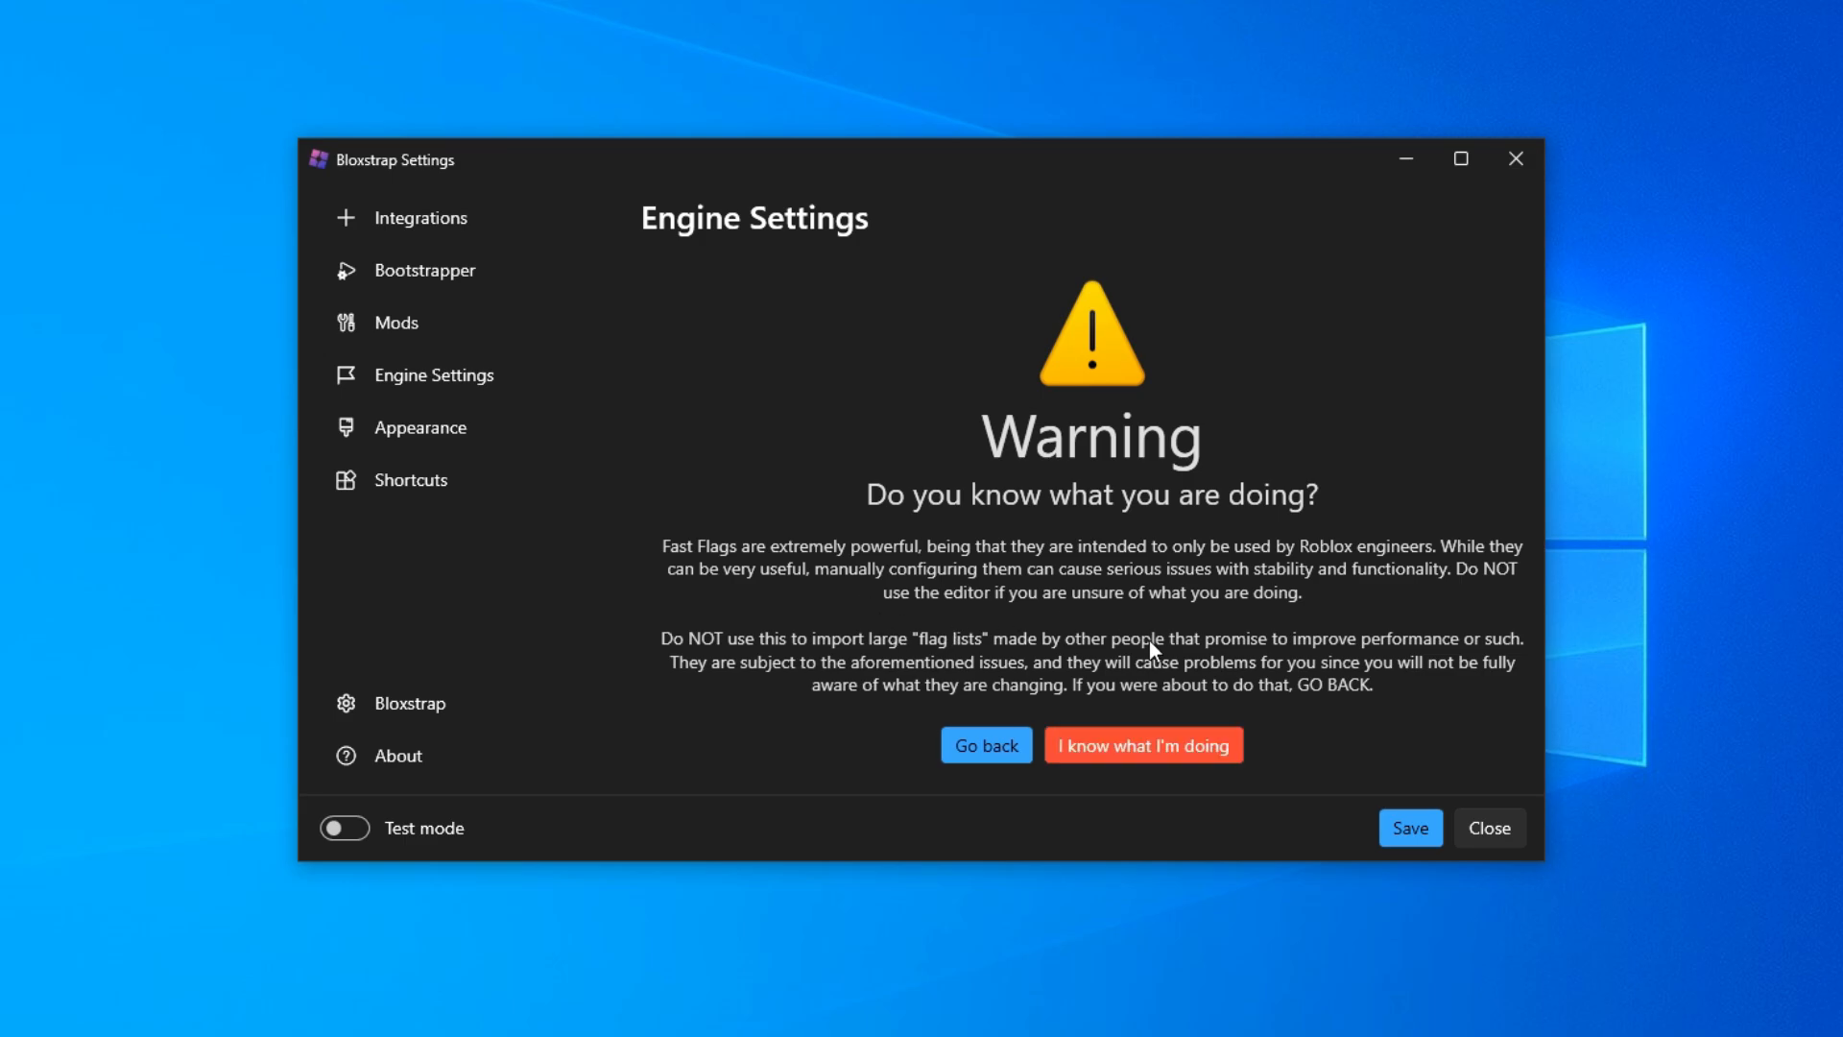
Acknowledge the warning, import the pasted flags as JSON and confirm the large configuration.
{"action": "left_click", "coordinate": [1141, 745]}
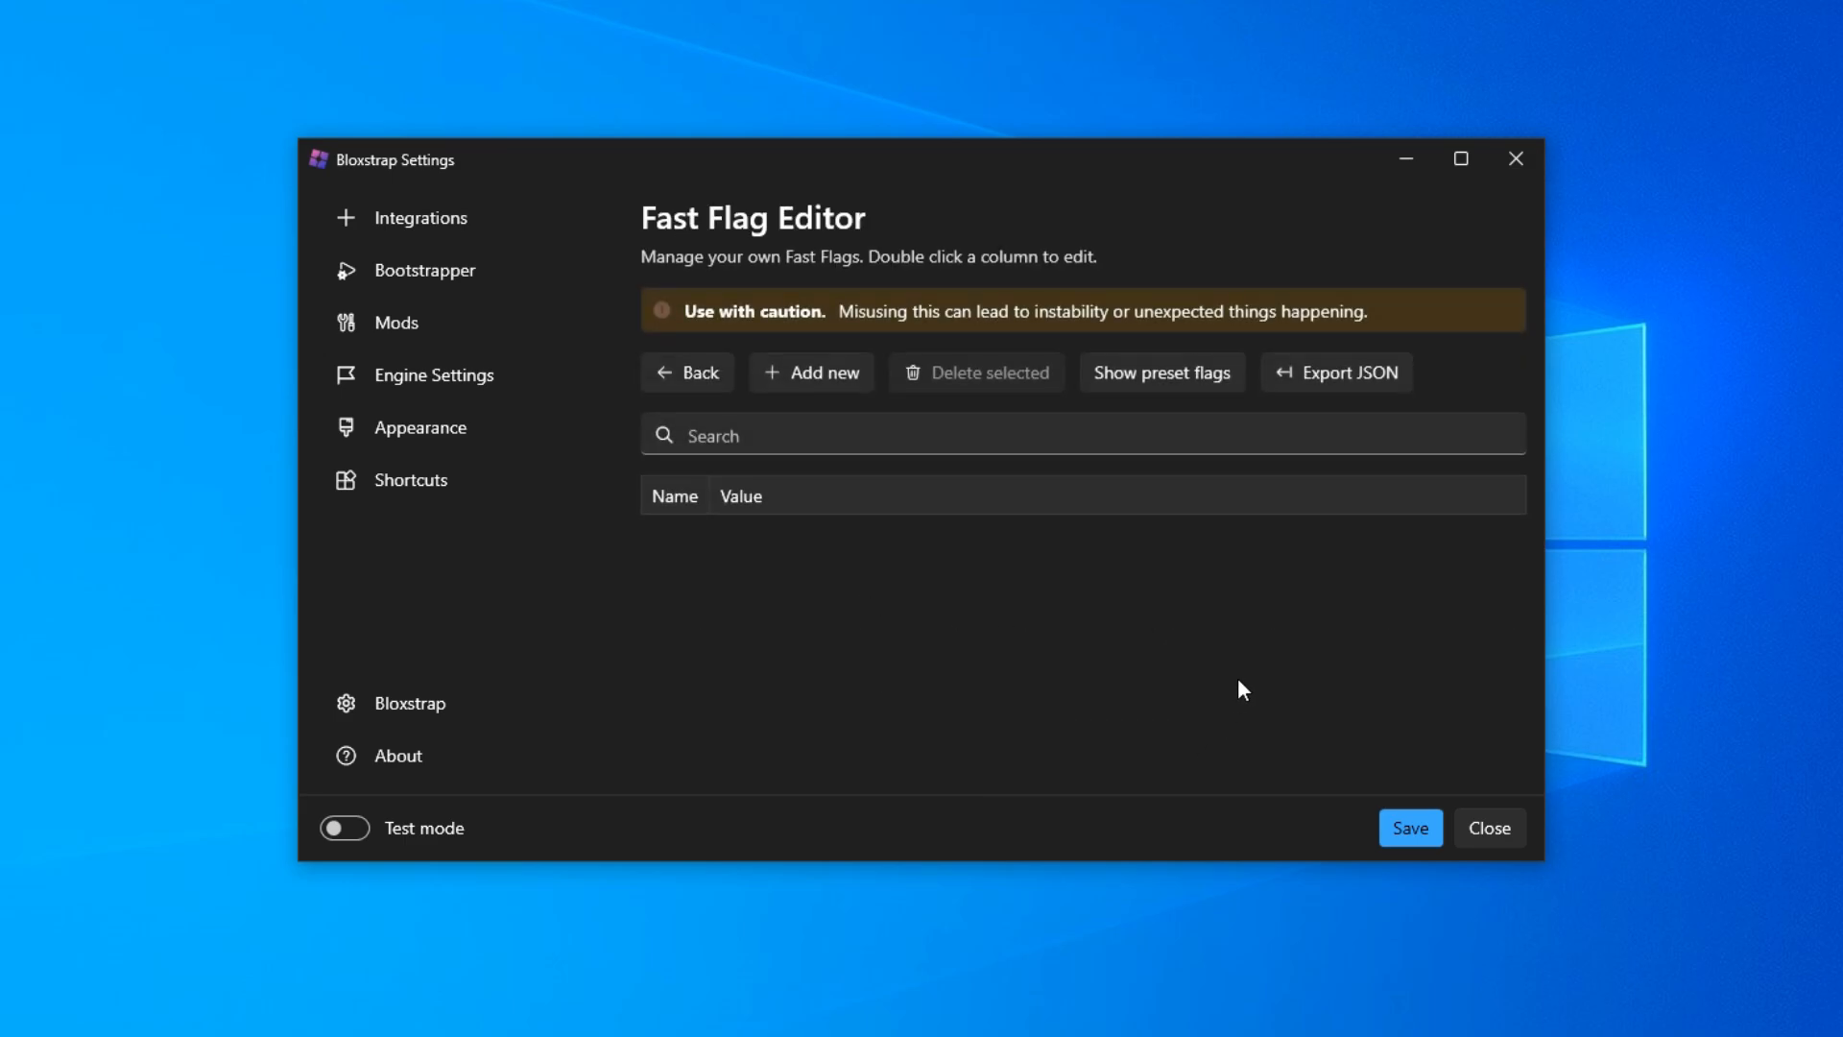
{"action": "mouse_move", "coordinate": [1185, 635]}
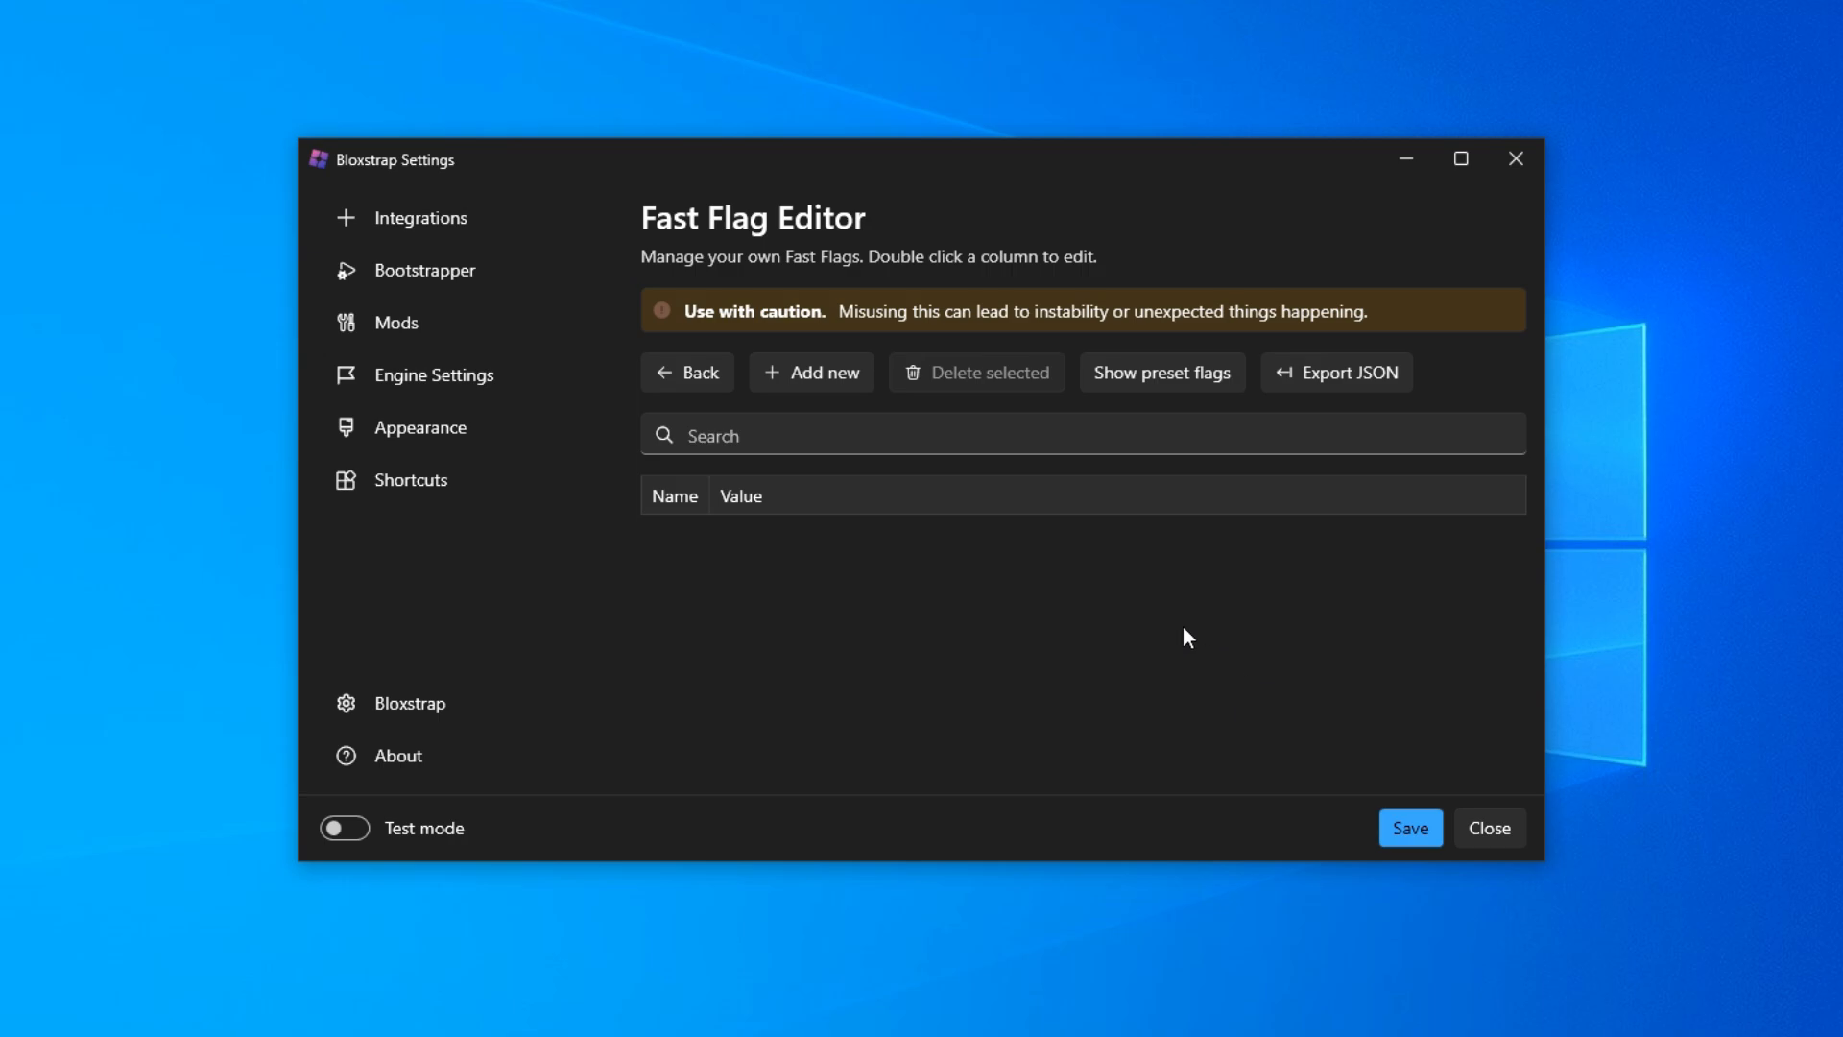
{"action": "left_click", "coordinate": [810, 373]}
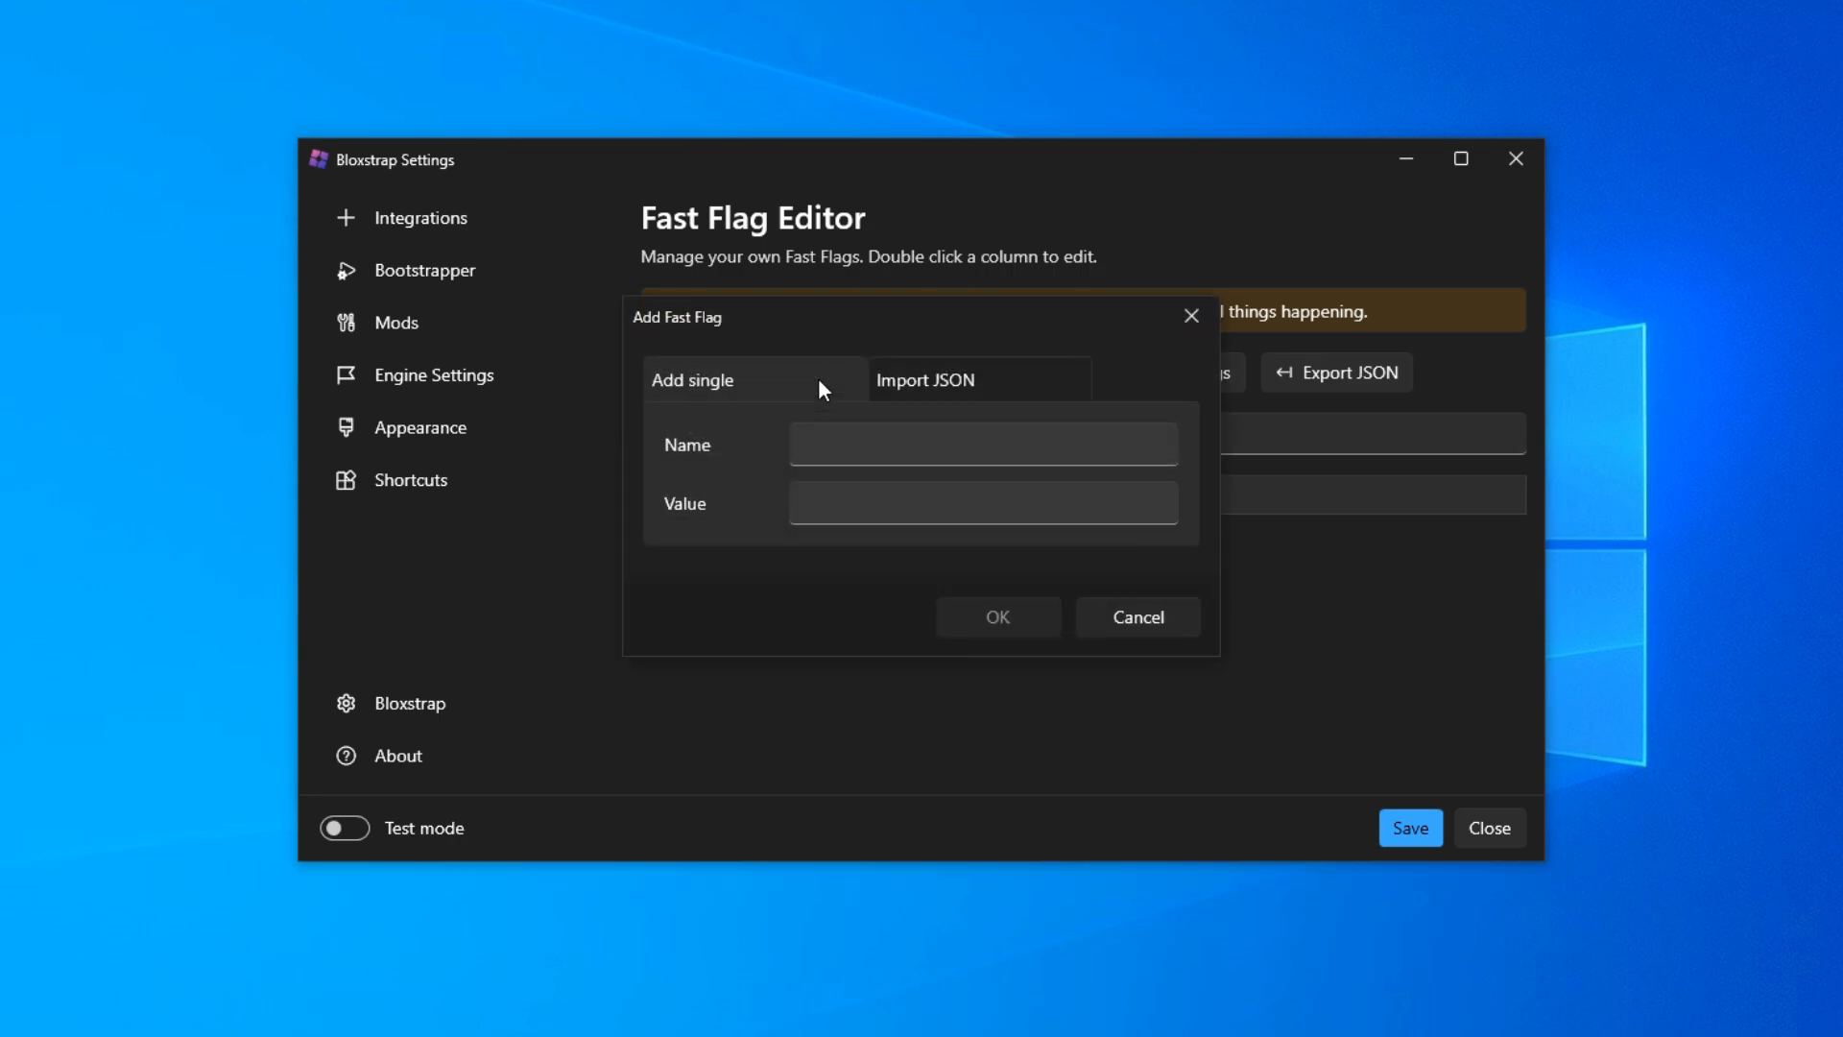
{"action": "left_click", "coordinate": [925, 380]}
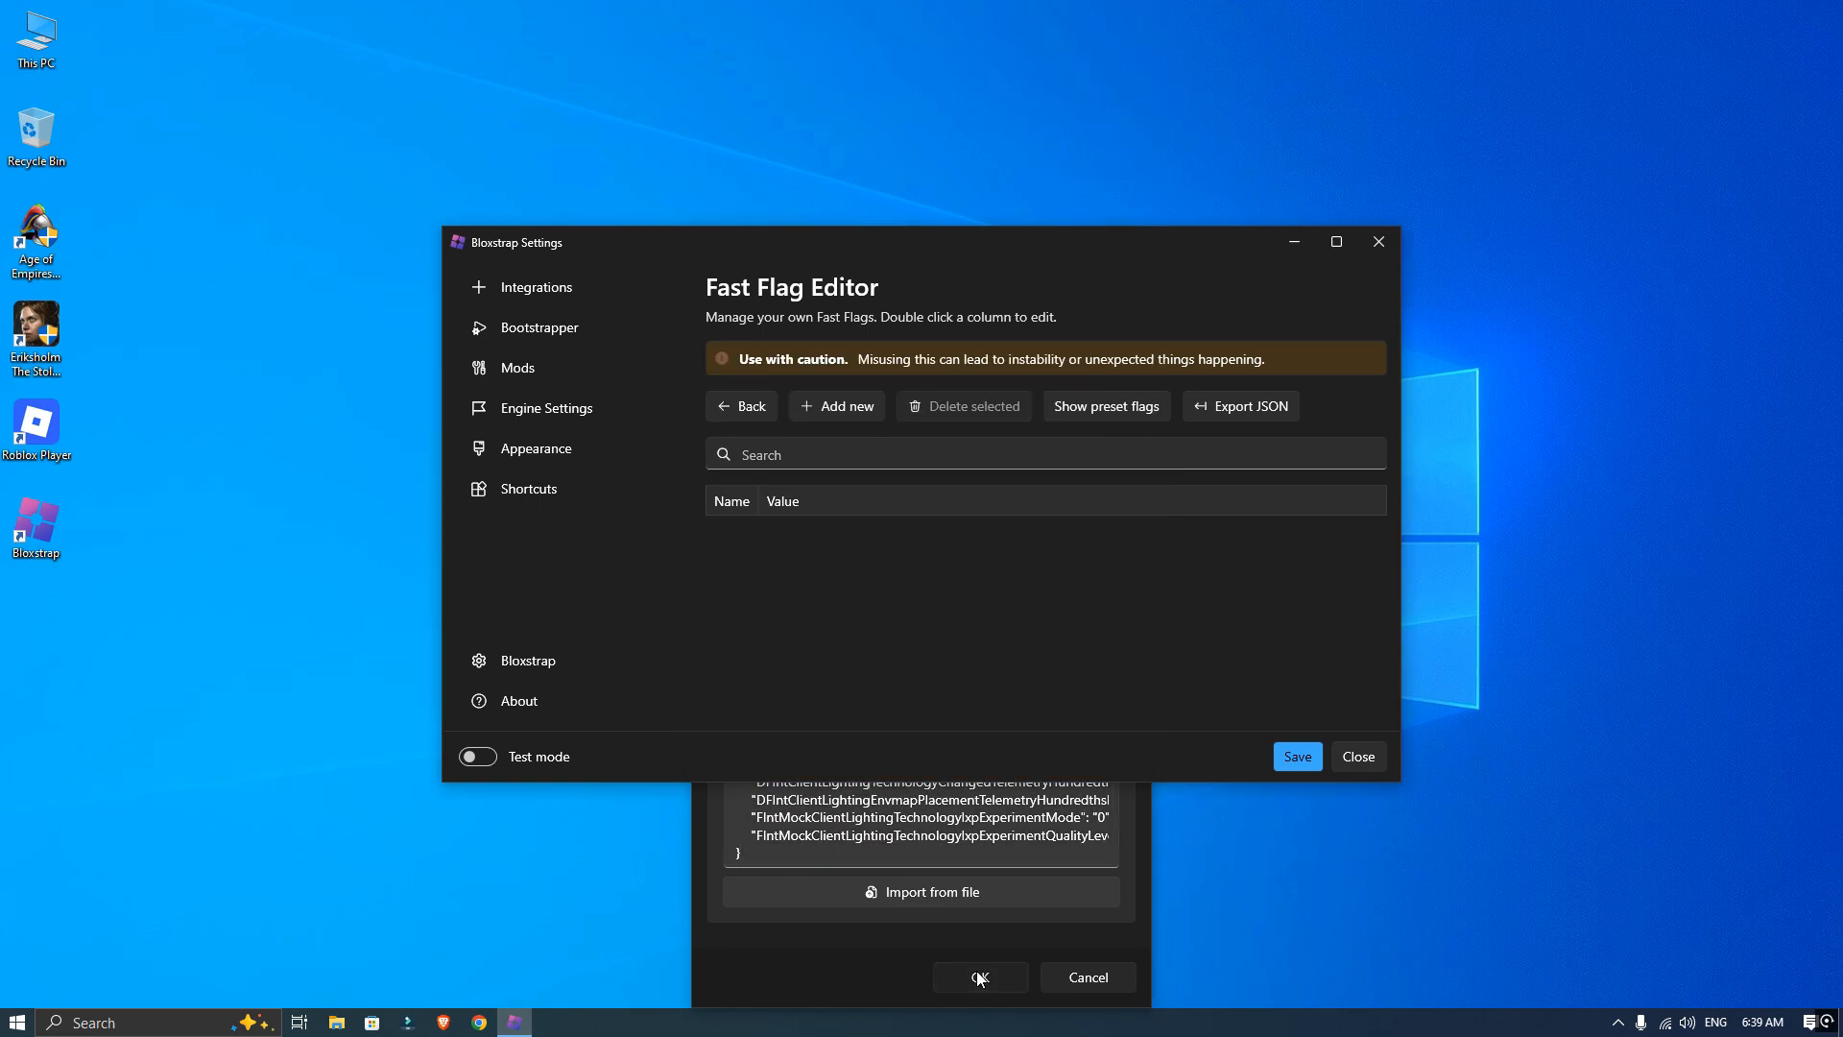
{"action": "left_click", "coordinate": [981, 977]}
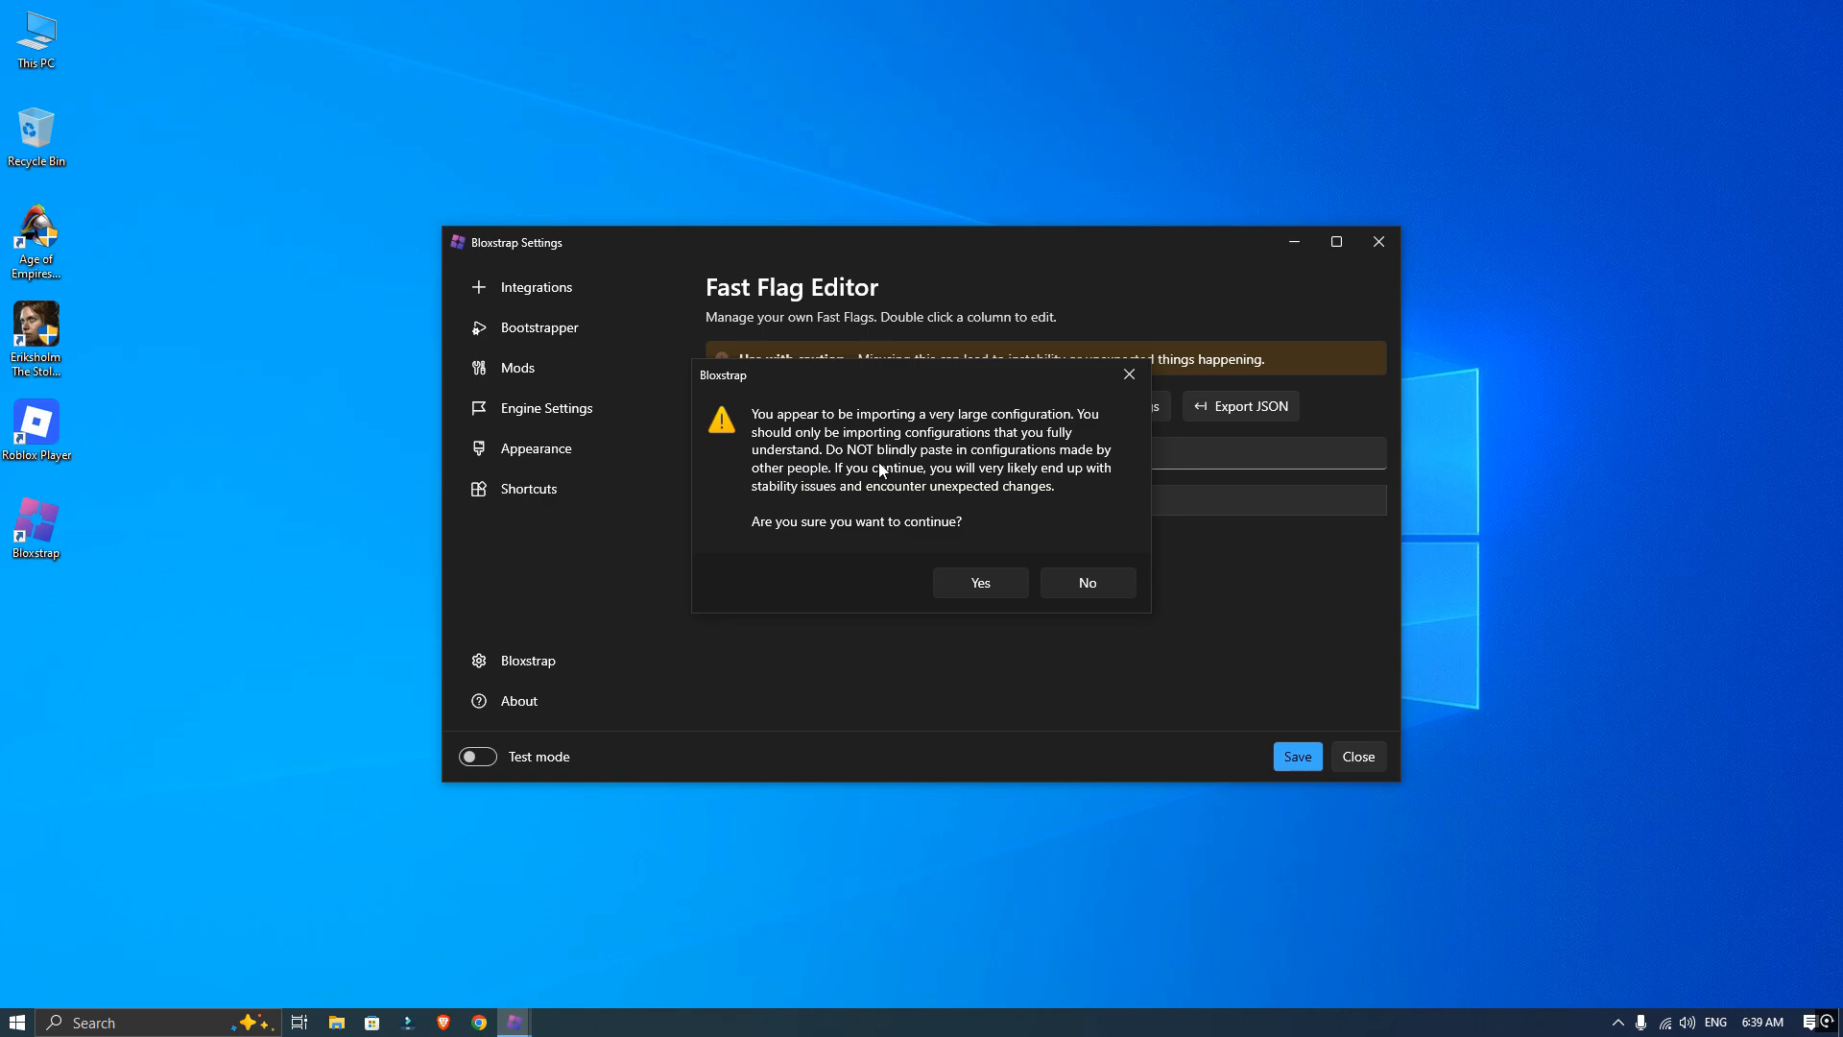
{"action": "left_click", "coordinate": [980, 581]}
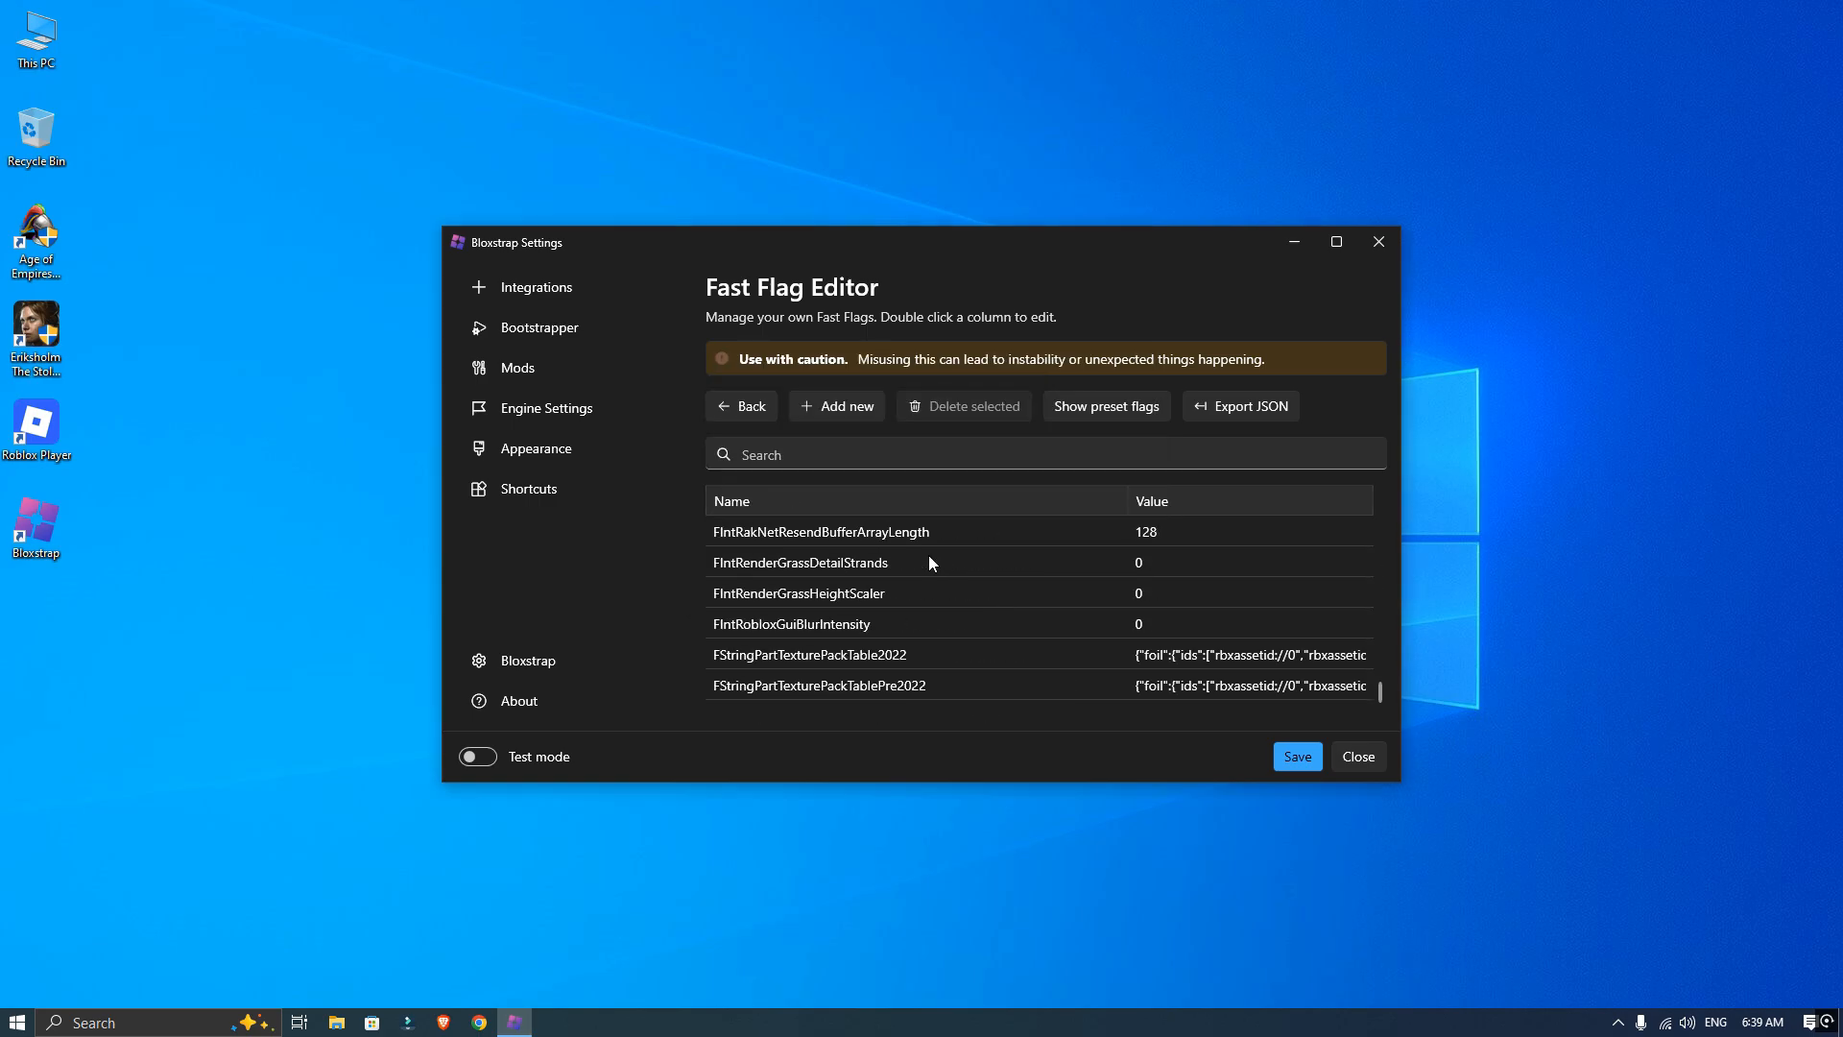
{"action": "scroll", "scroll_direction": "down", "scroll_amount": 3}
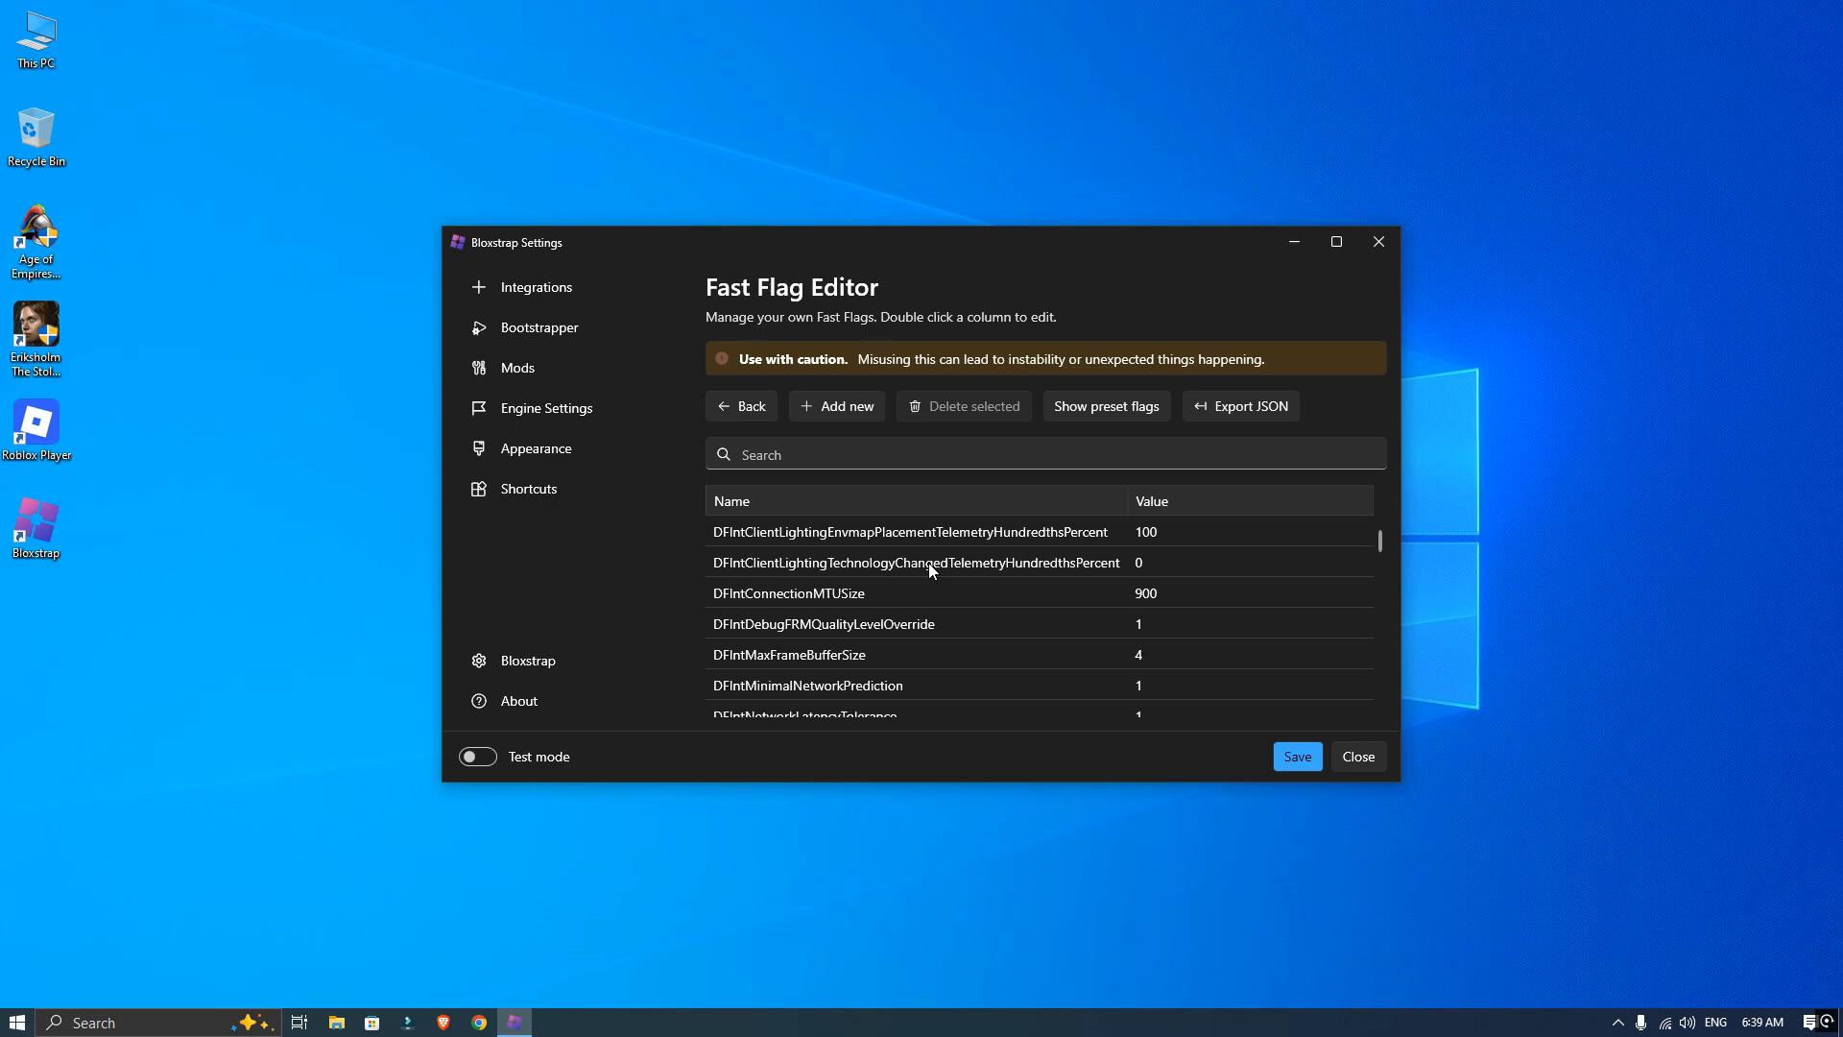